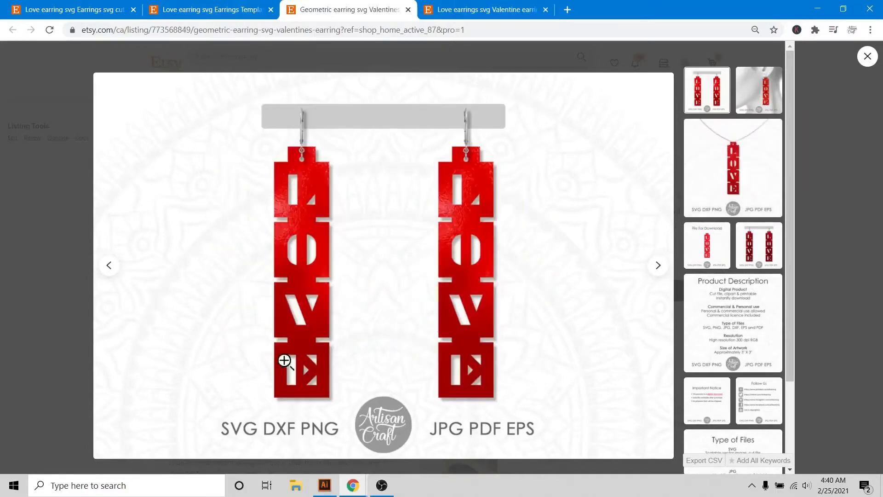
# - Review the Valentine earrings bundle listing and testimonial, then switch to the Illustrator earring file
pyautogui.click(208, 9)
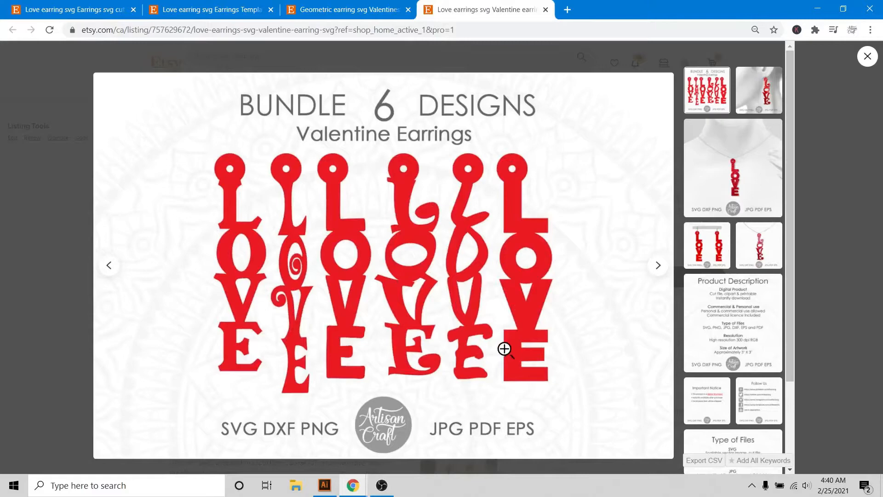
pyautogui.moveTo(340, 358)
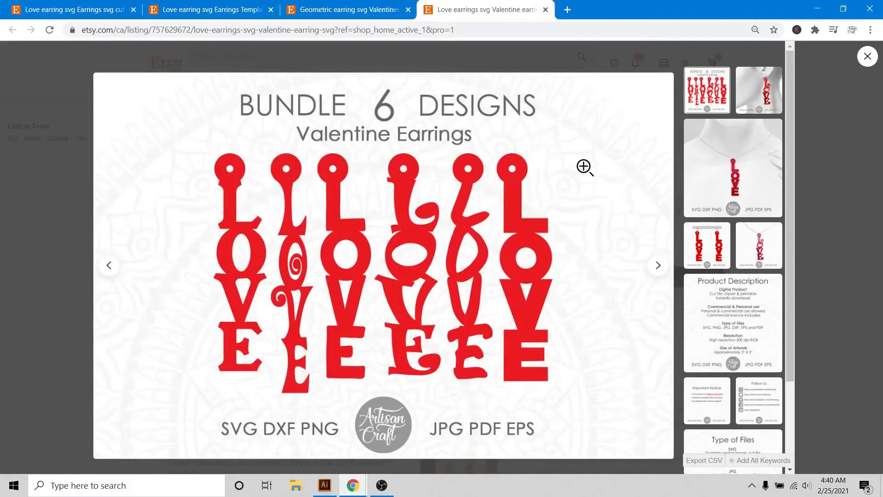
pyautogui.moveTo(523, 297)
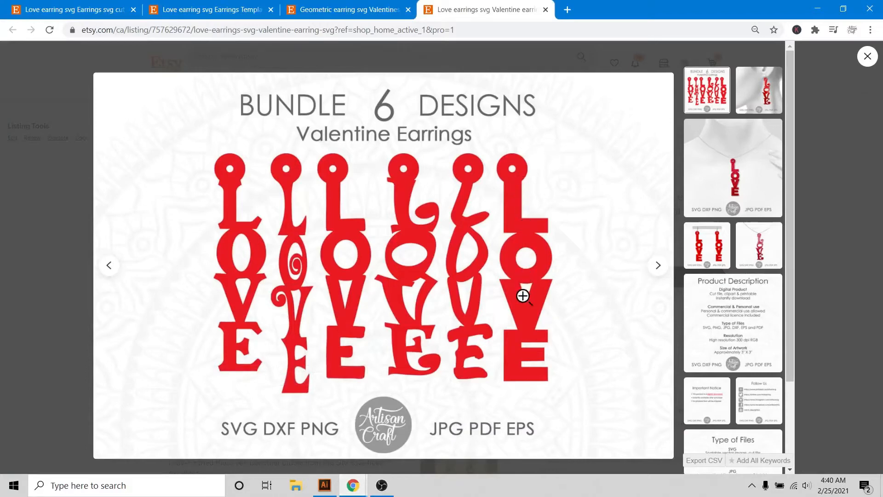
pyautogui.moveTo(460, 297)
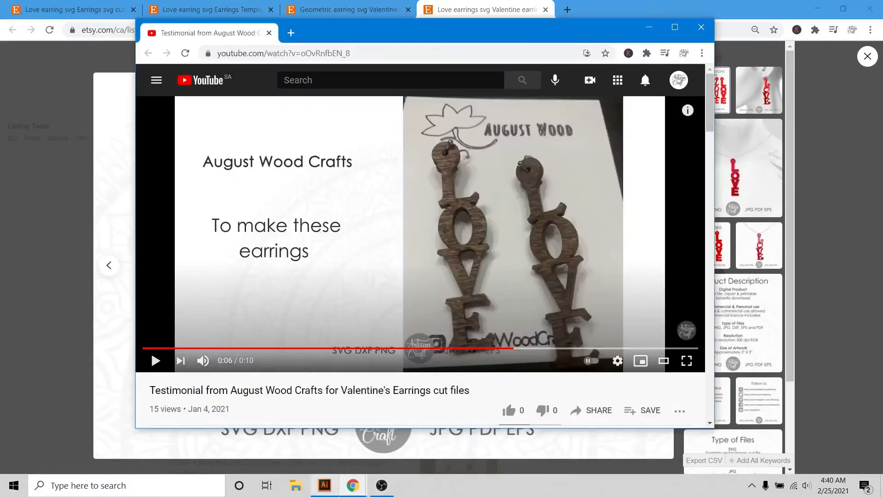
pyautogui.click(324, 485)
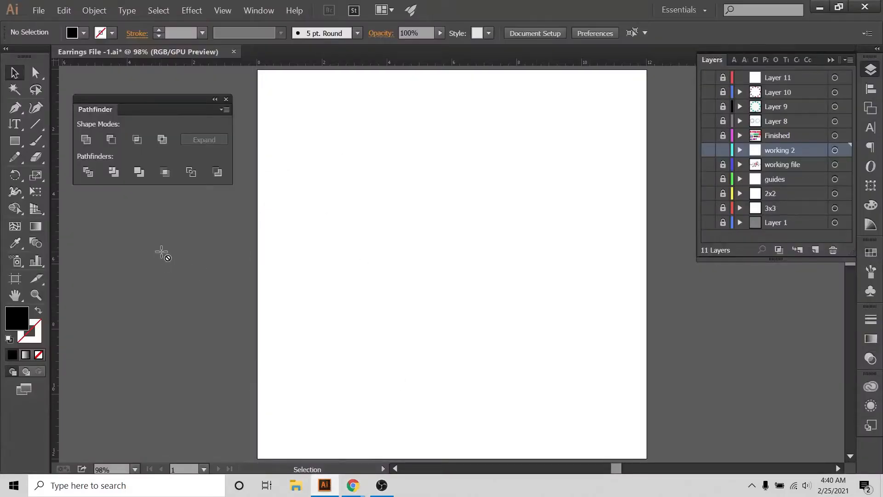
# - Show the working 2 layer with guides and 2x2 square, zoom in, and glance at the reference listing
pyautogui.click(708, 150)
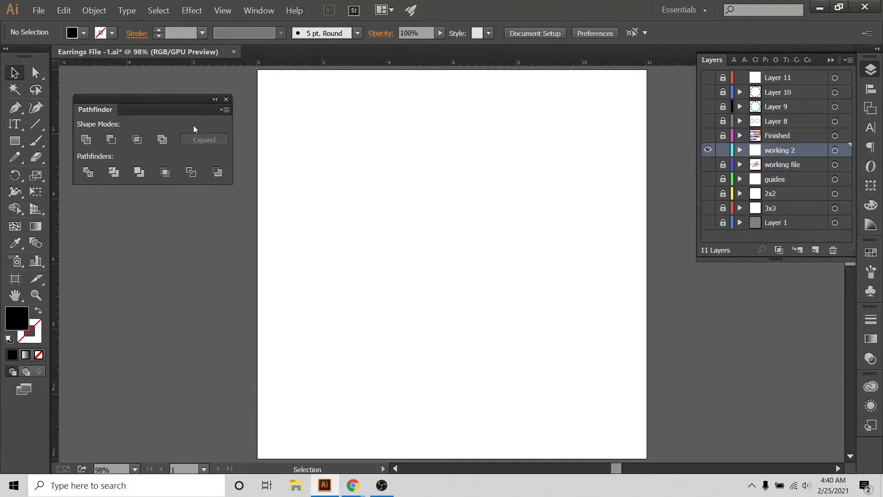
pyautogui.moveTo(702, 182)
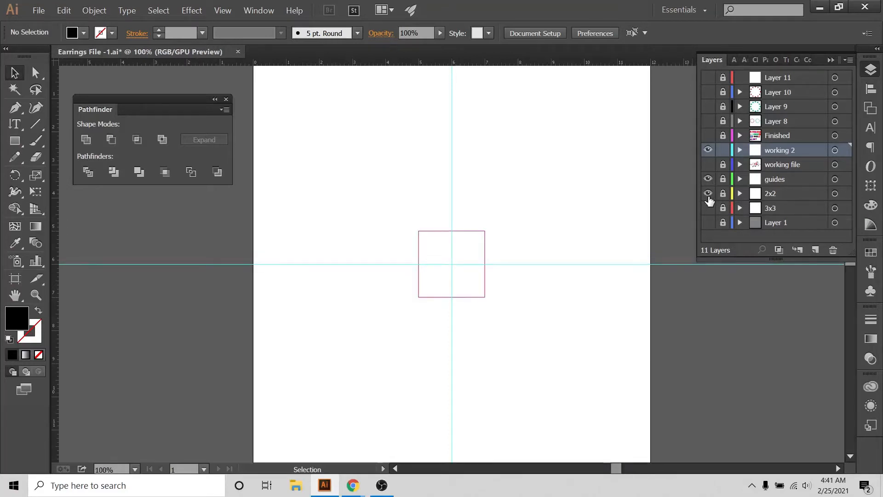
pyautogui.press('ctrl++')
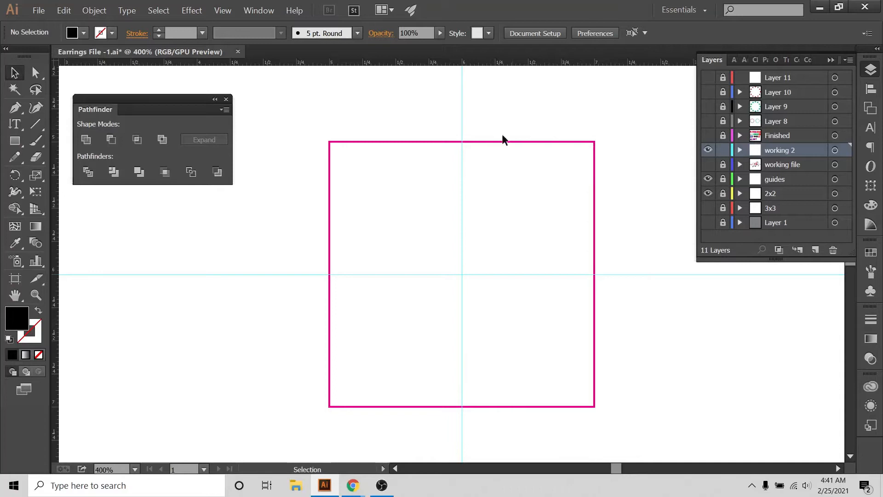
pyautogui.moveTo(592, 146)
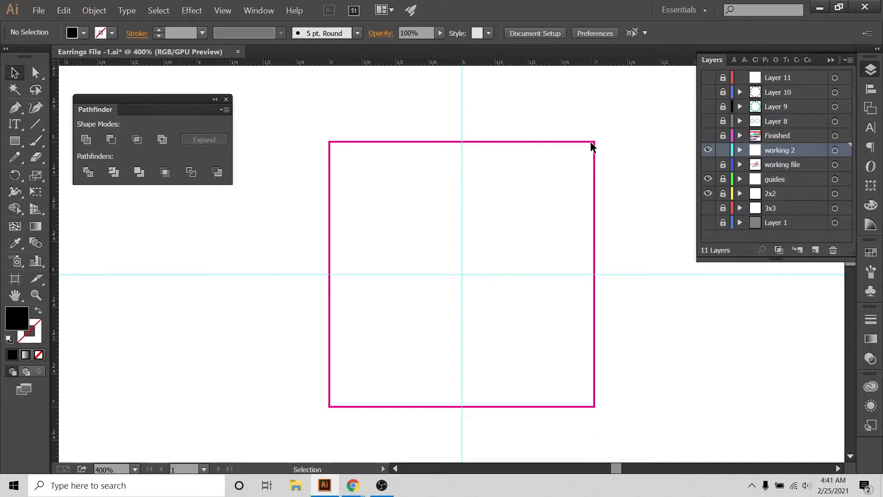
pyautogui.moveTo(417, 162)
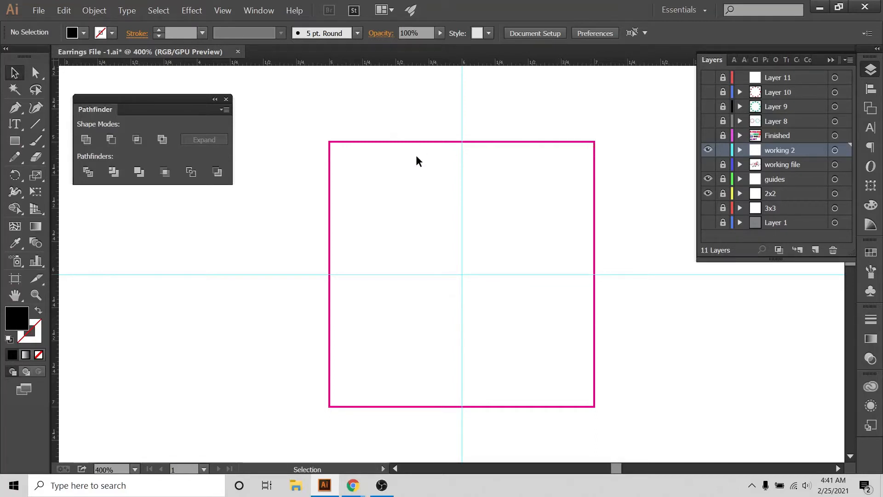
pyautogui.moveTo(330, 393)
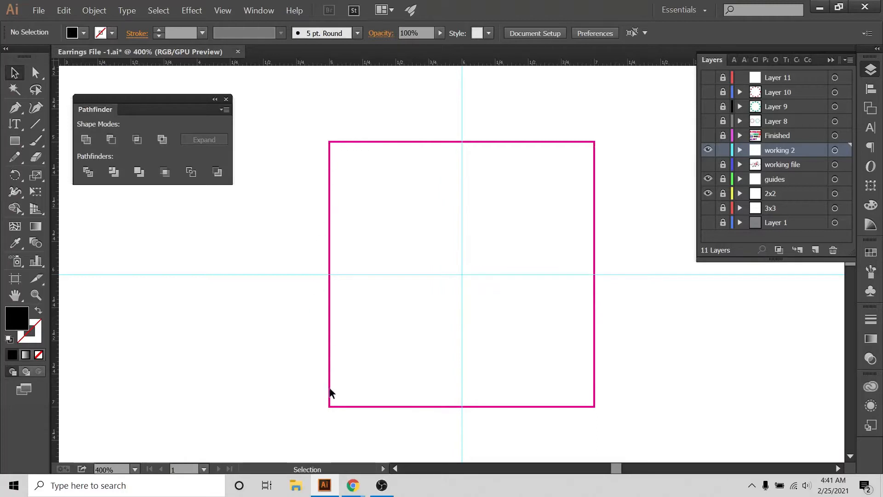
pyautogui.moveTo(596, 136)
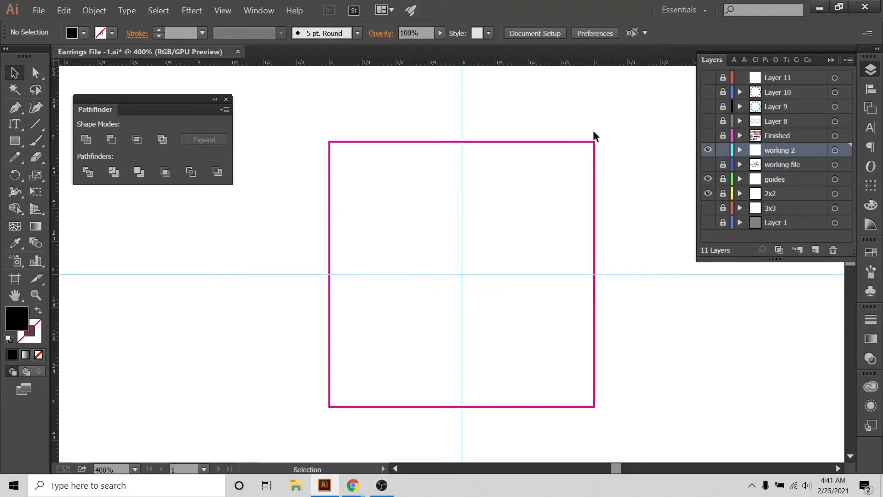
pyautogui.moveTo(529, 159)
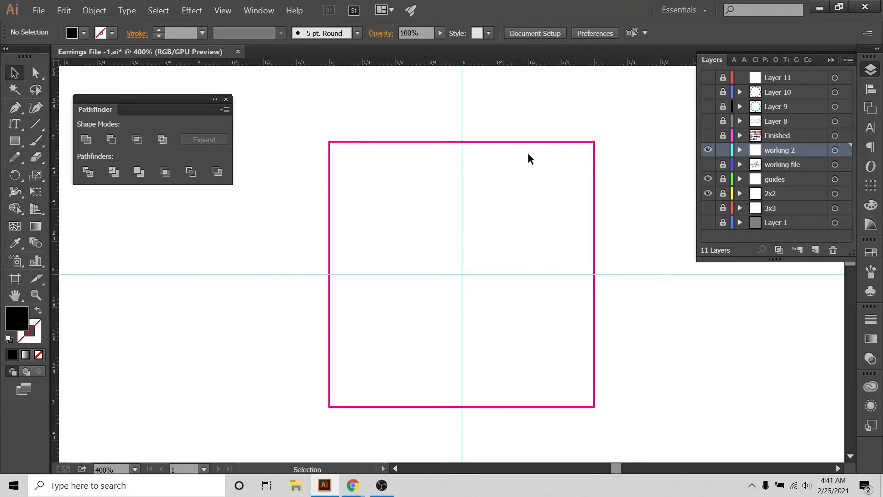
pyautogui.moveTo(428, 363)
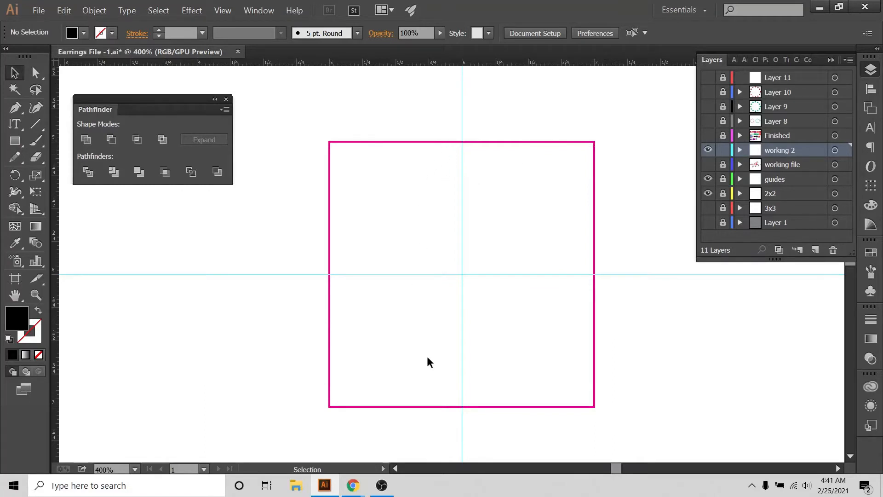
pyautogui.moveTo(453, 176)
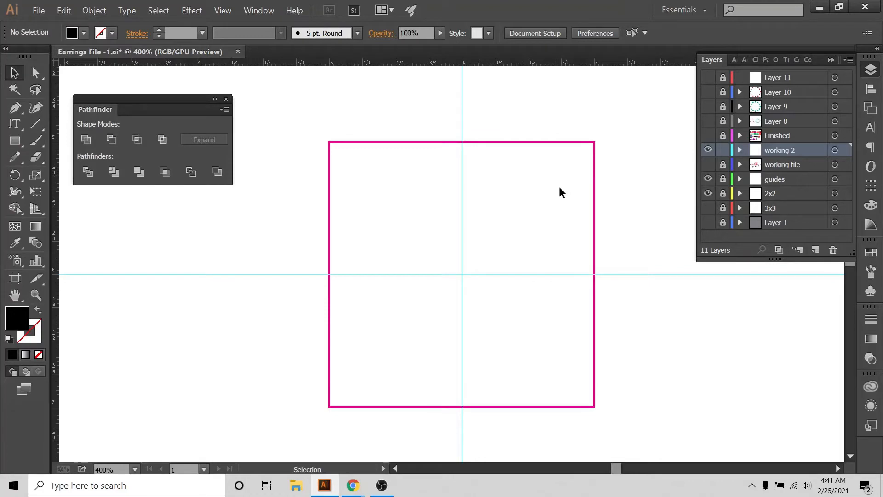
pyautogui.click(352, 484)
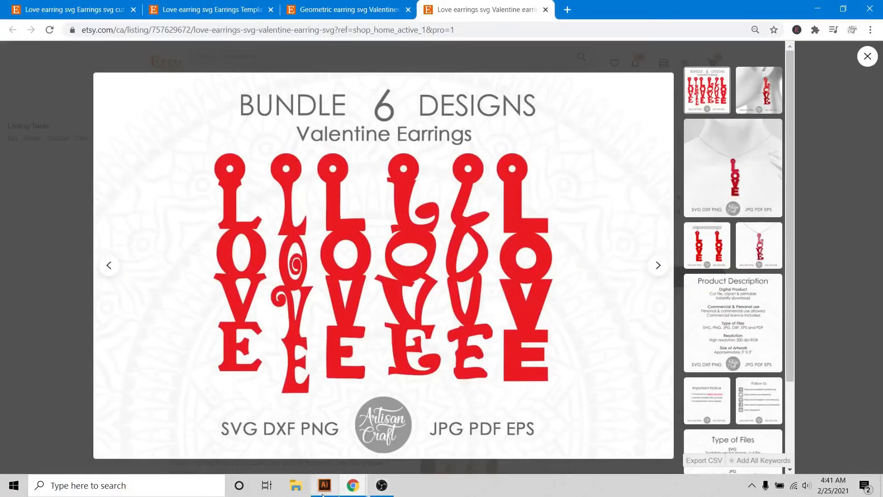
pyautogui.click(324, 485)
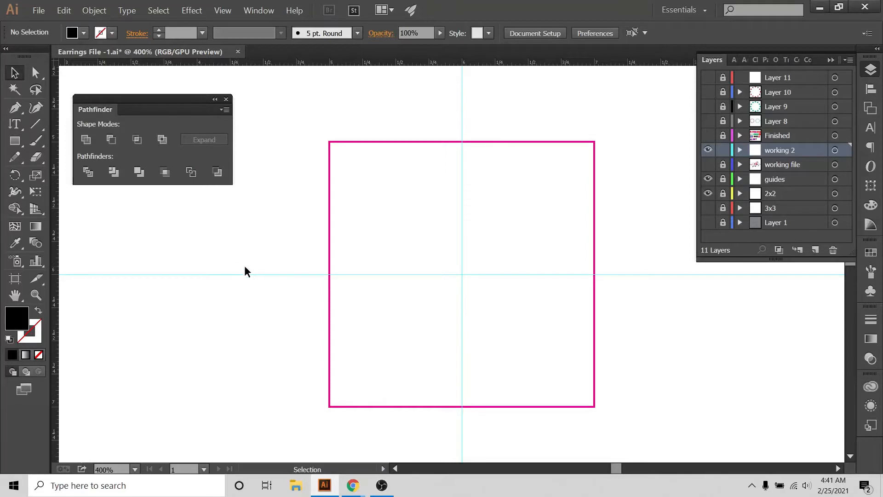
pyautogui.moveTo(634, 129)
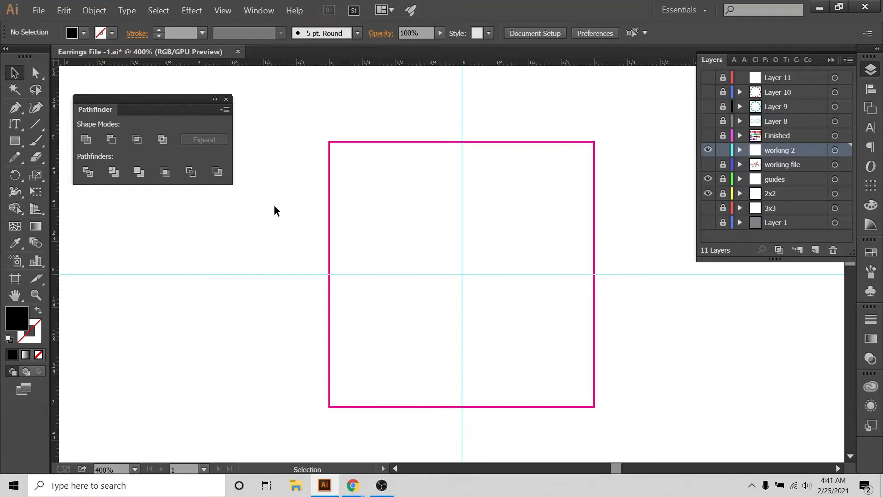
pyautogui.moveTo(103, 235)
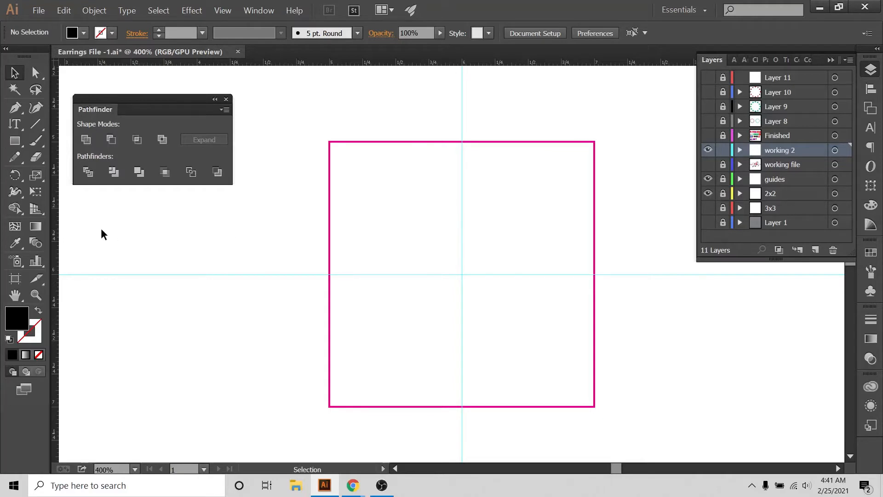
pyautogui.moveTo(123, 254)
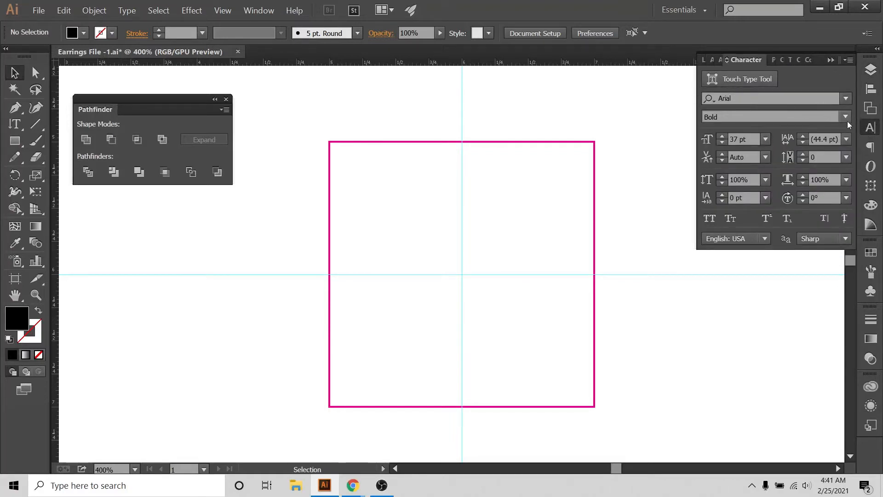
# - Set LOVE as vertical Arial Bold 37 pt text inside the pink square using the Vertical Type tool
pyautogui.click(845, 117)
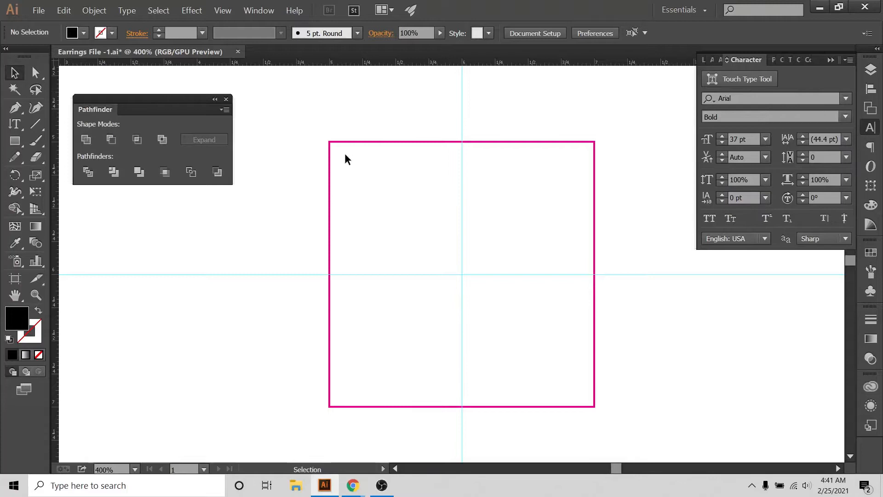
pyautogui.click(15, 123)
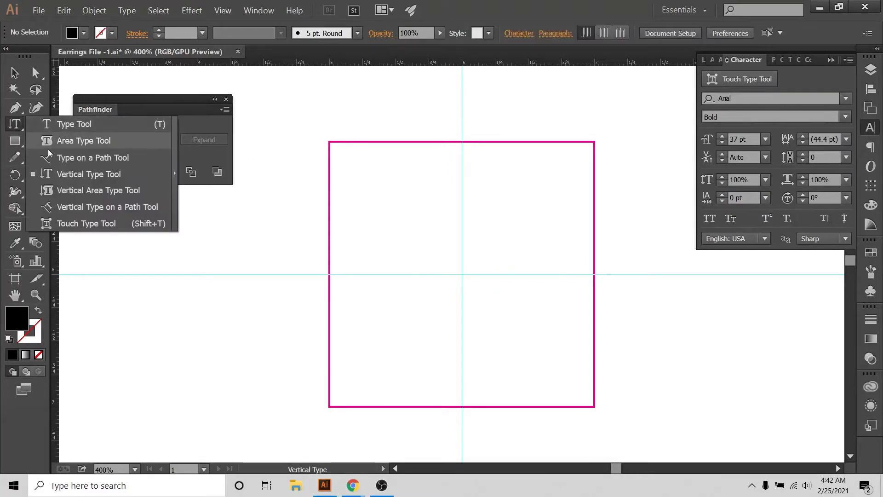
pyautogui.moveTo(89, 174)
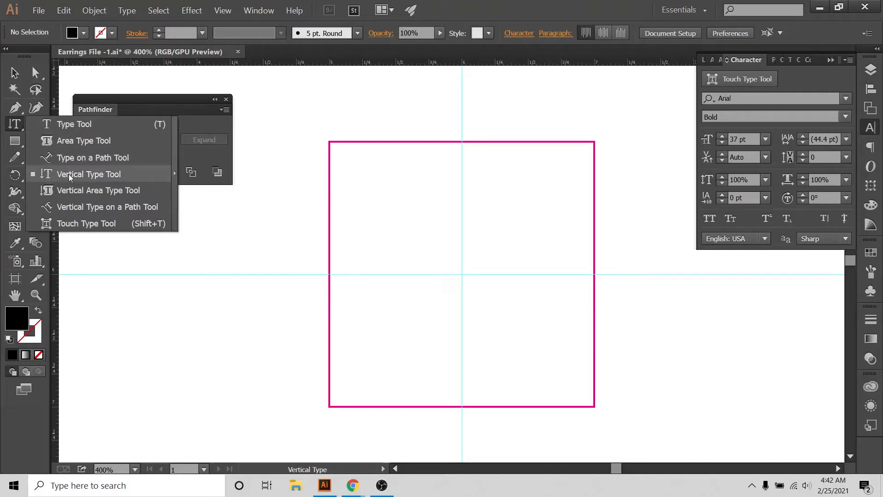
pyautogui.click(88, 174)
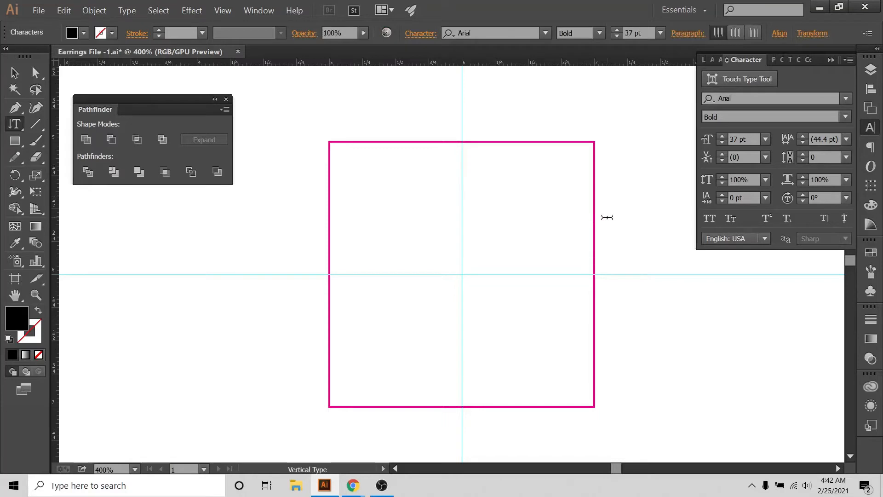
pyautogui.write('LOVE')
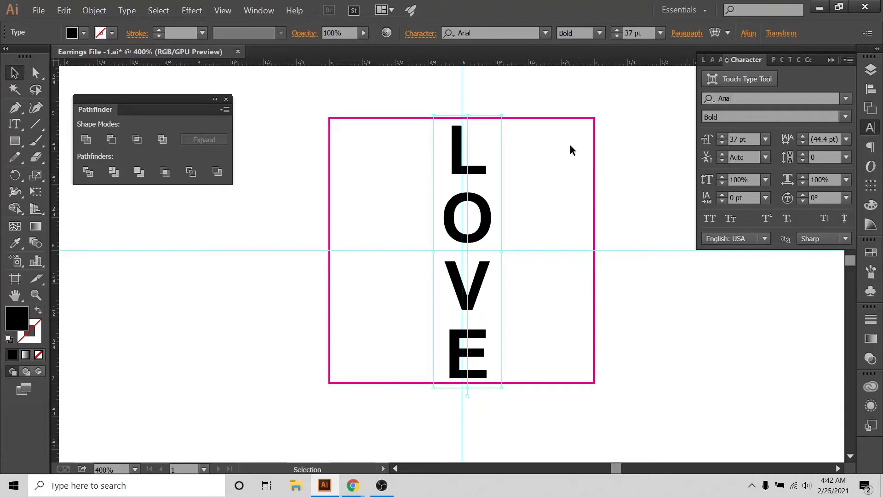
pyautogui.moveTo(481, 159)
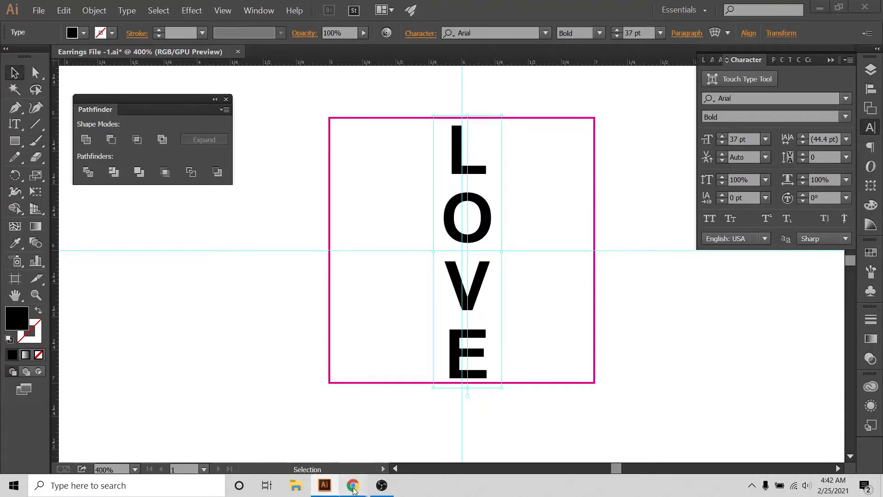
pyautogui.click(352, 485)
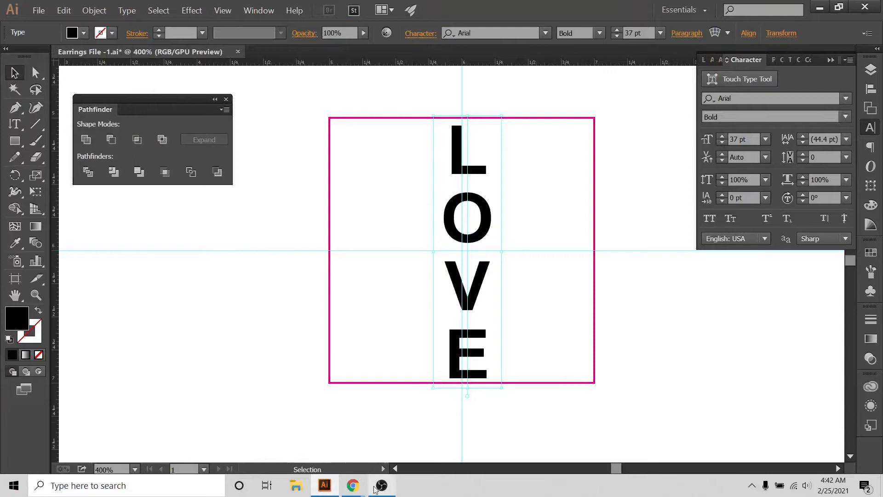
pyautogui.moveTo(443, 229)
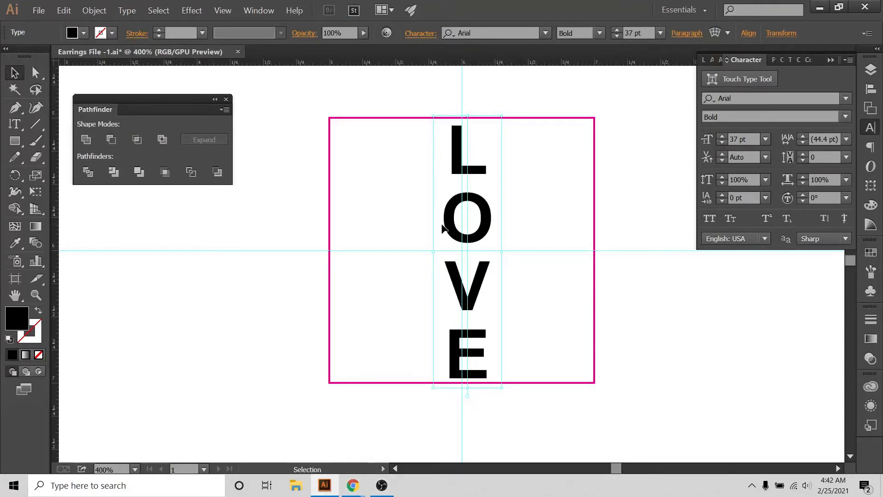
pyautogui.moveTo(410, 229)
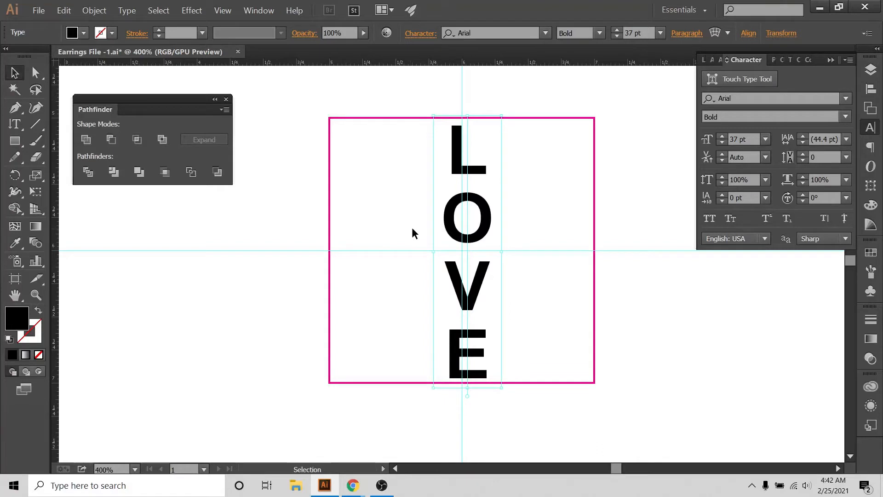
pyautogui.moveTo(414, 233)
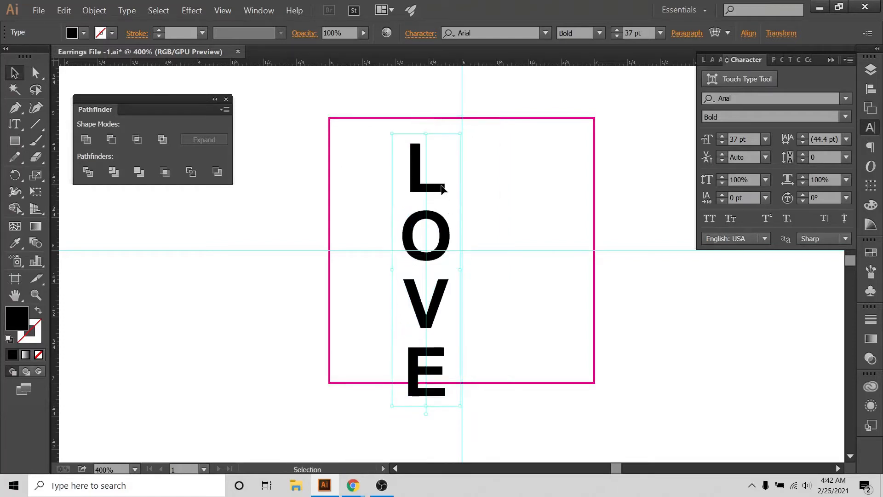
# - Centre LOVE on the vertical guide, enlarge it to 42 pt and convert it to outlines
pyautogui.moveTo(425, 270); pyautogui.dragTo(462, 260)
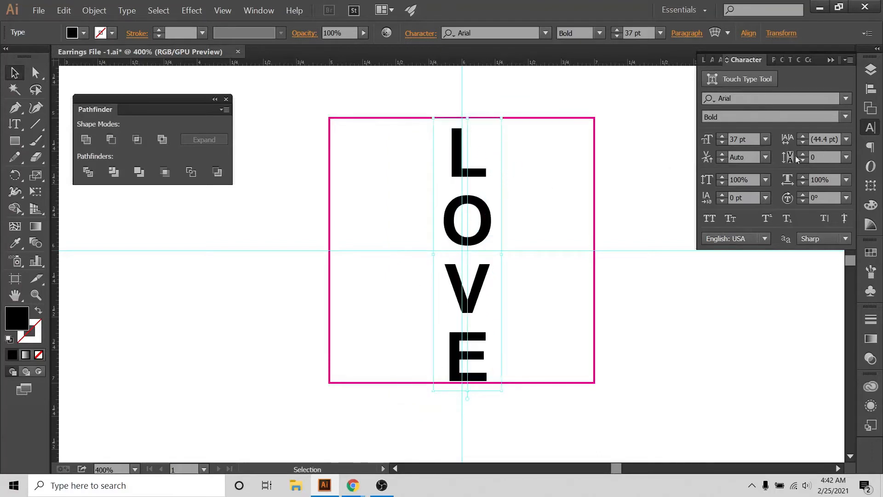
pyautogui.click(723, 137)
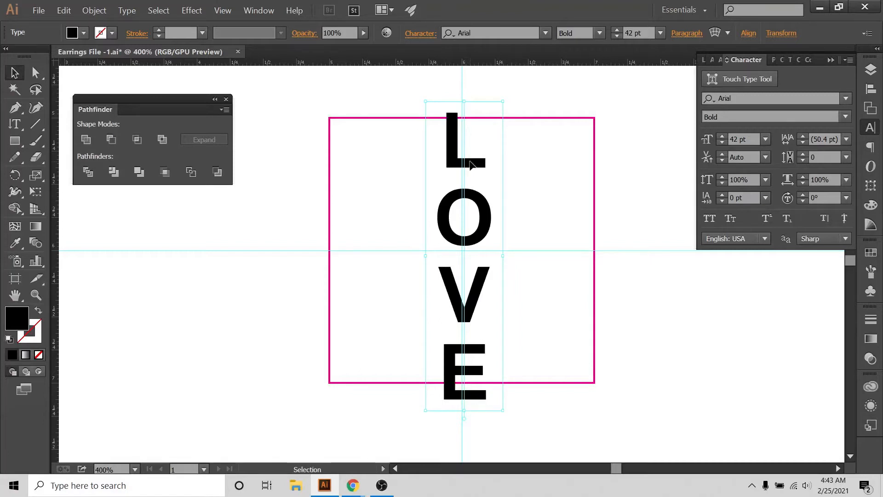
pyautogui.rightClick(472, 165)
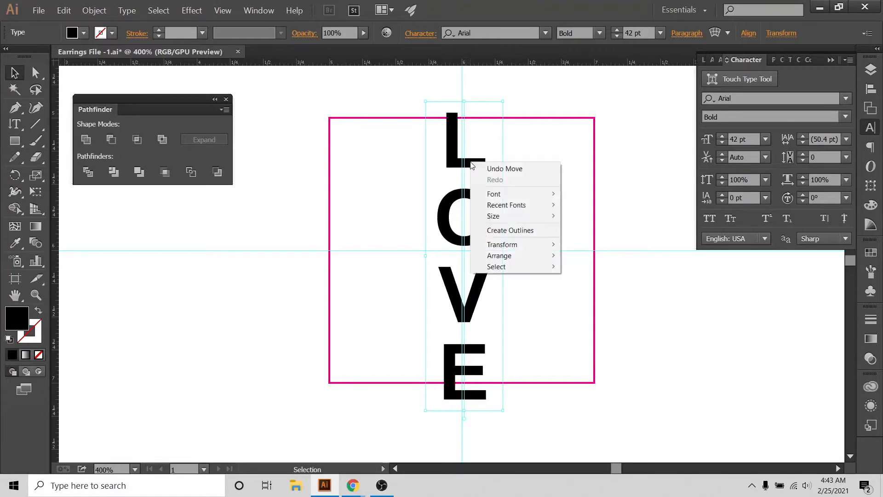
pyautogui.moveTo(617, 181)
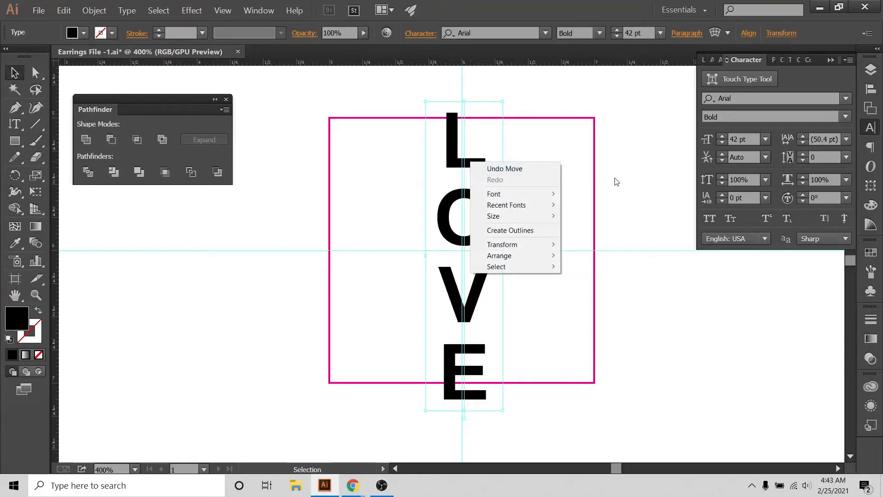
pyautogui.moveTo(510, 230)
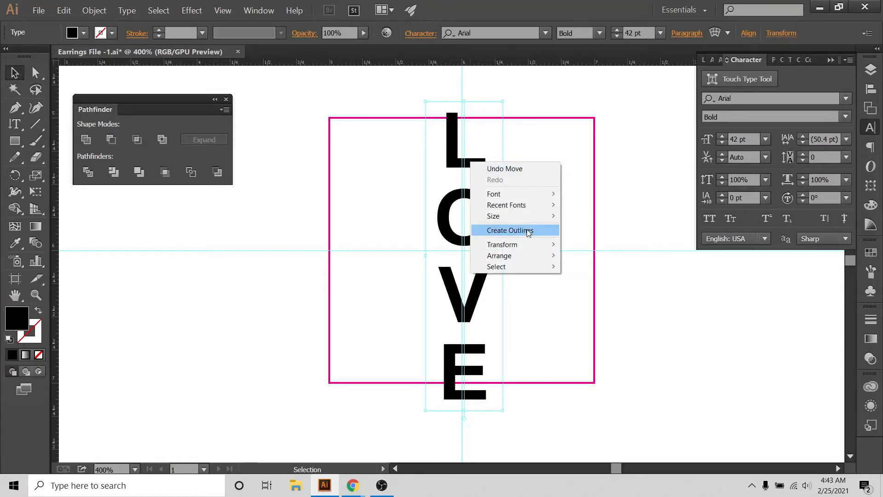
pyautogui.click(510, 230)
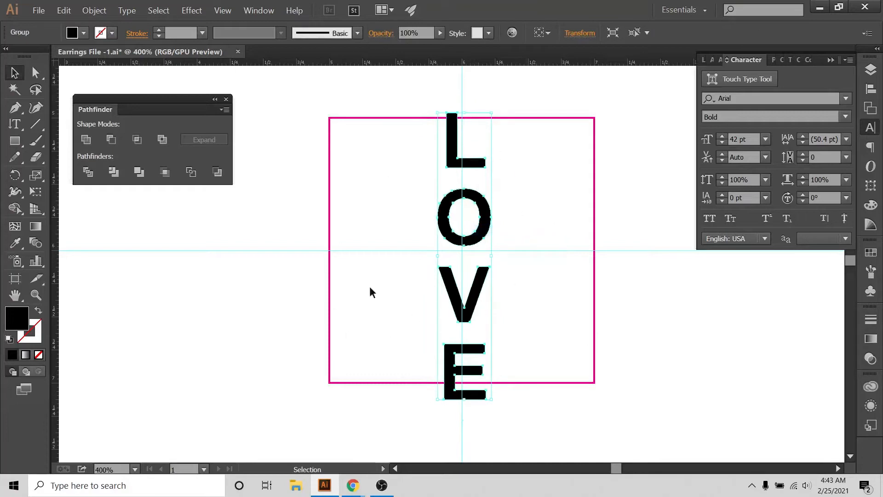
pyautogui.moveTo(445, 432)
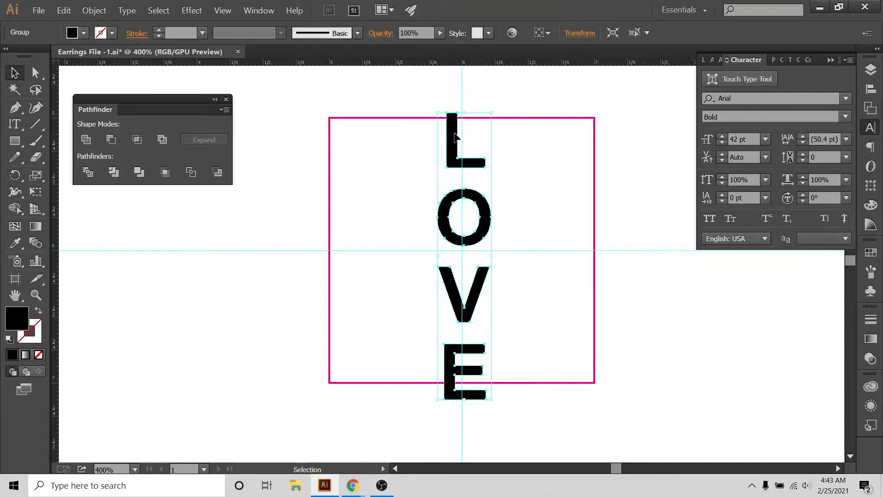
pyautogui.moveTo(520, 158)
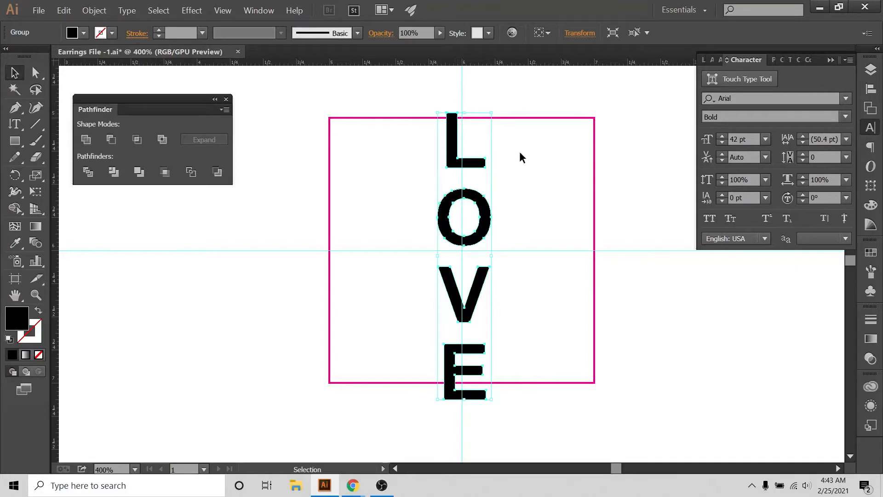
pyautogui.moveTo(535, 156)
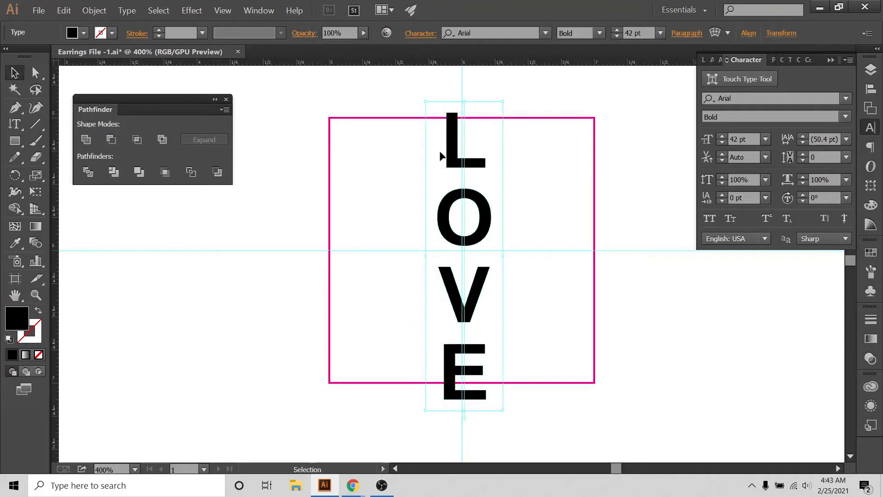
pyautogui.moveTo(266, 69)
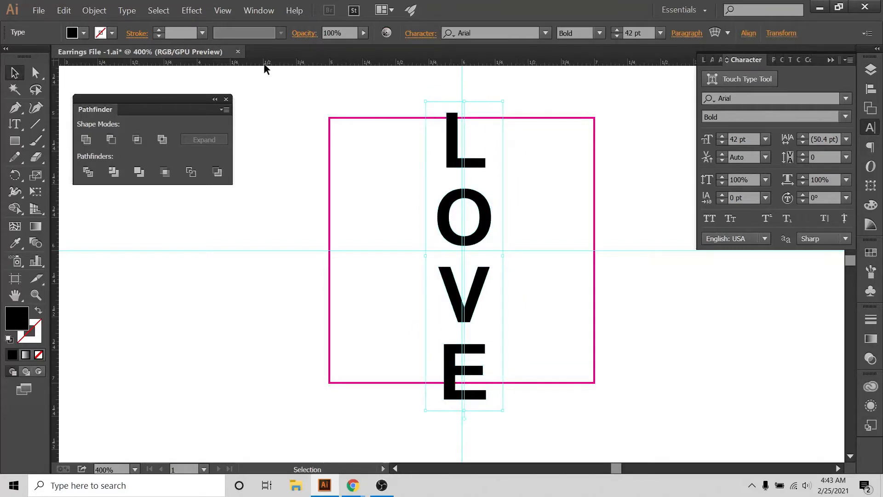
# - Expand the LOVE text with Object and Fill checked into filled vector shapes
pyautogui.click(93, 10)
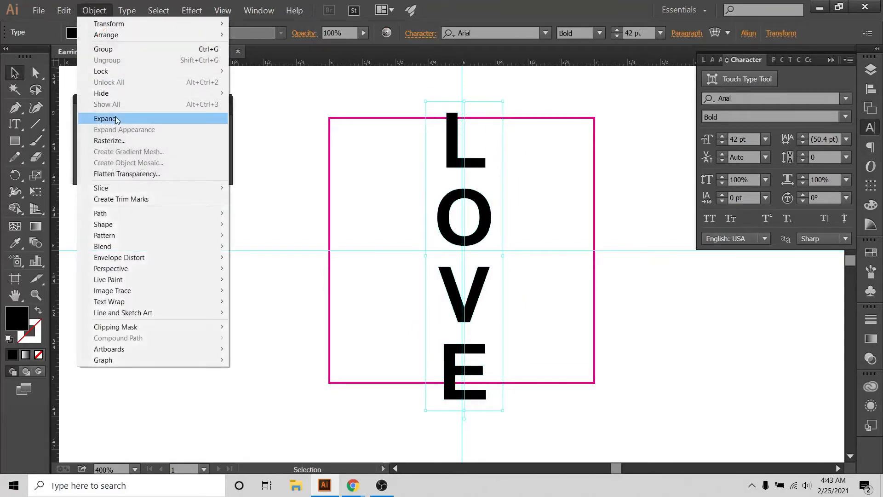
pyautogui.click(106, 119)
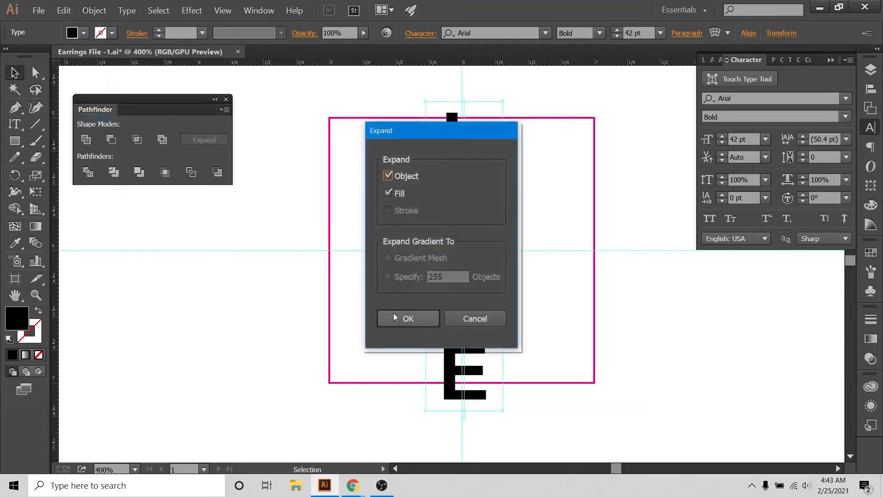
pyautogui.click(408, 318)
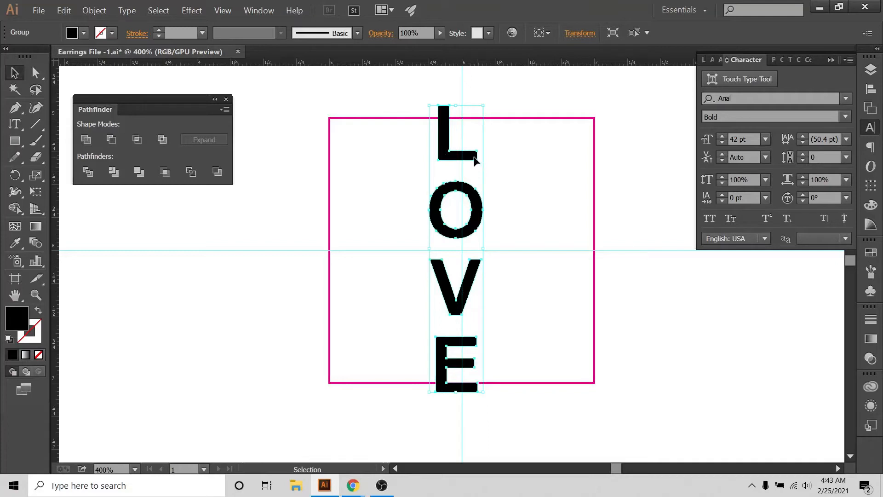
# - Ungroup the letters, move O and V apart and back, then centre all four horizontally via Align
pyautogui.rightClick(481, 170)
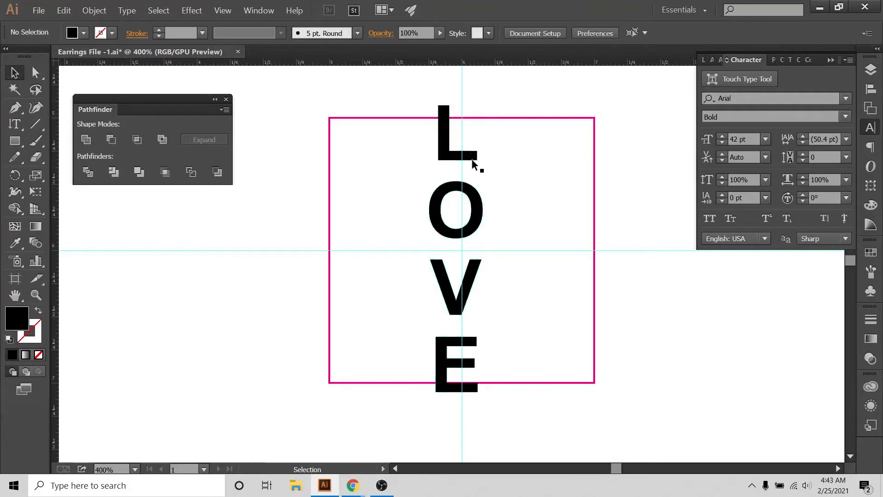
pyautogui.moveTo(456, 211); pyautogui.dragTo(340, 217)
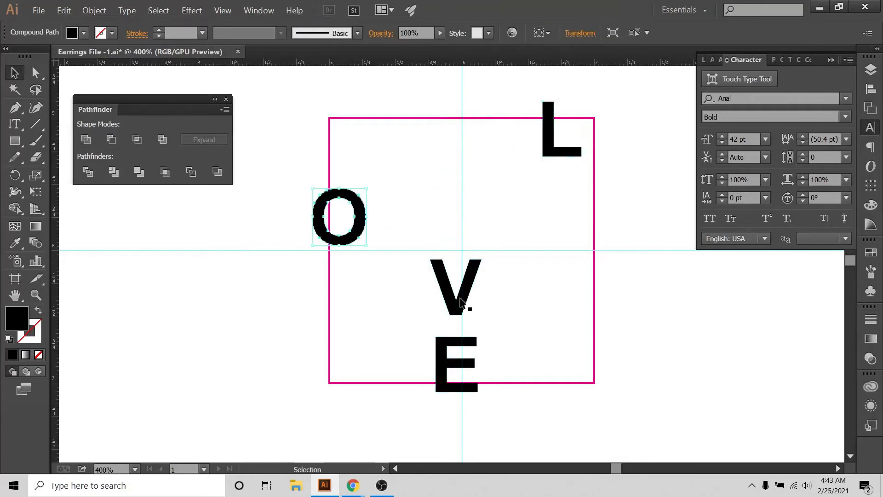
pyautogui.moveTo(457, 288); pyautogui.dragTo(527, 287)
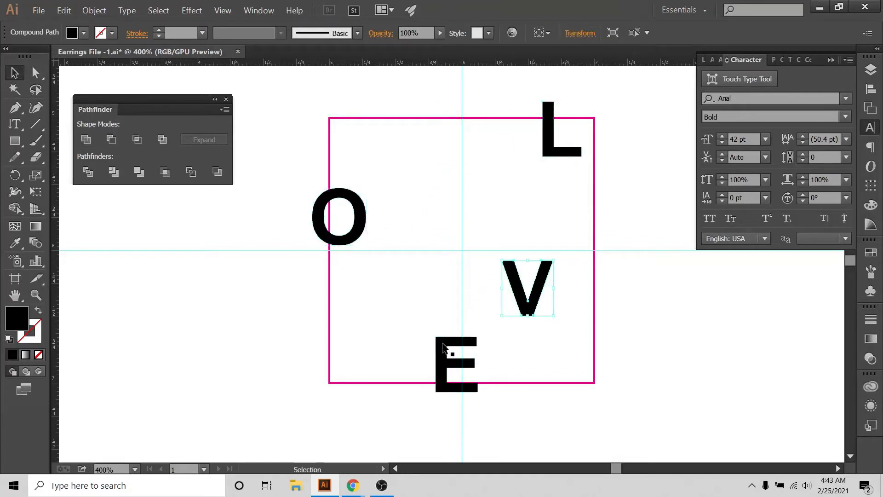
pyautogui.click(456, 363)
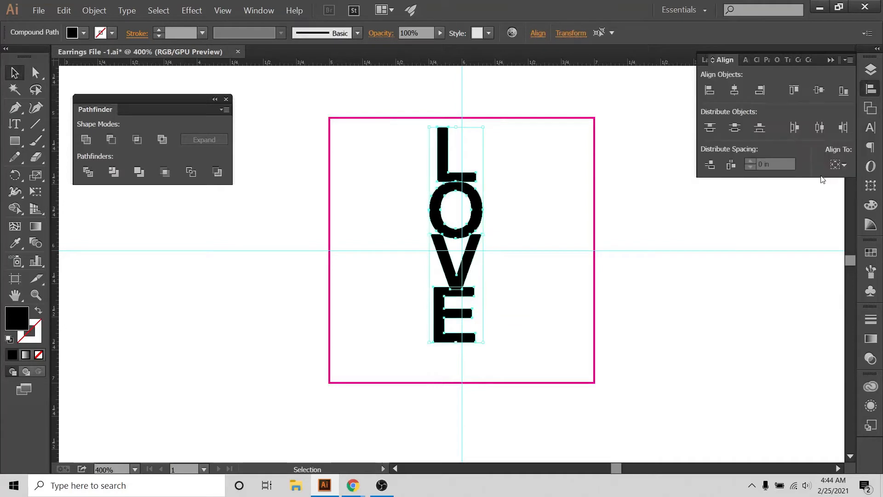
pyautogui.click(838, 164)
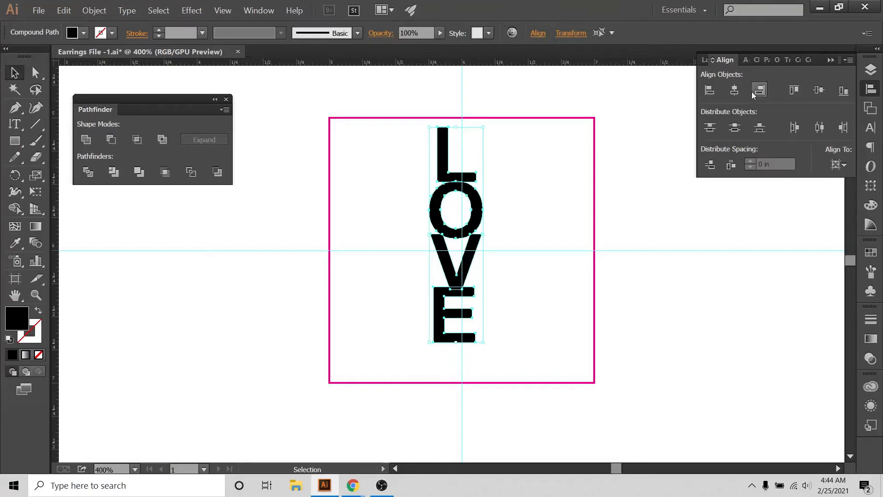
pyautogui.click(735, 90)
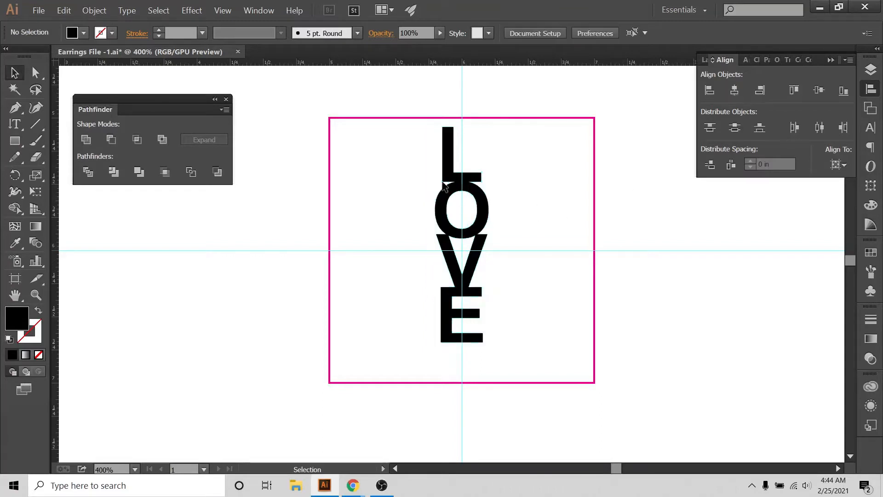
# - Move the stacked LOVE column lower in the square and scale it up to nearly span its height
pyautogui.moveTo(445, 186); pyautogui.dragTo(504, 374)
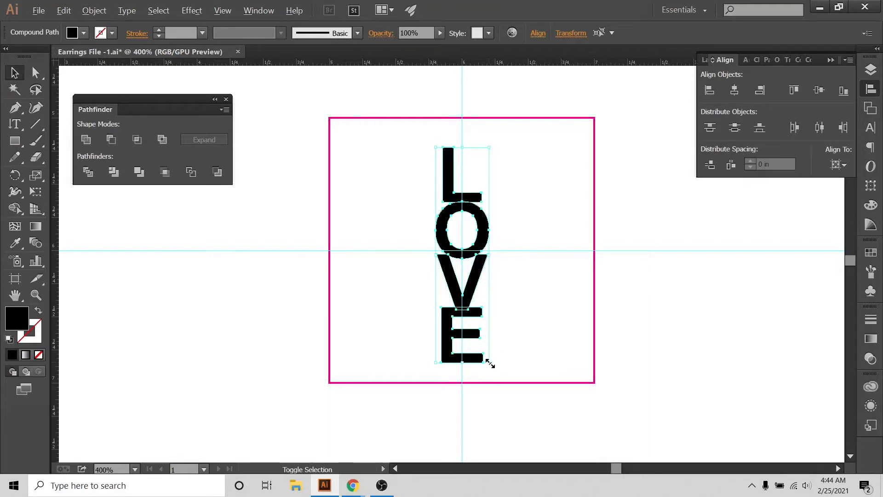
pyautogui.moveTo(491, 362); pyautogui.dragTo(493, 374)
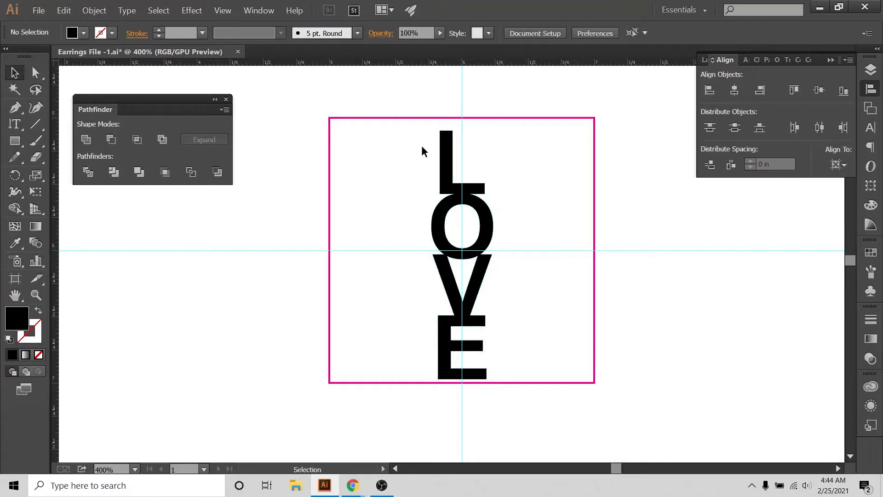
pyautogui.moveTo(393, 146)
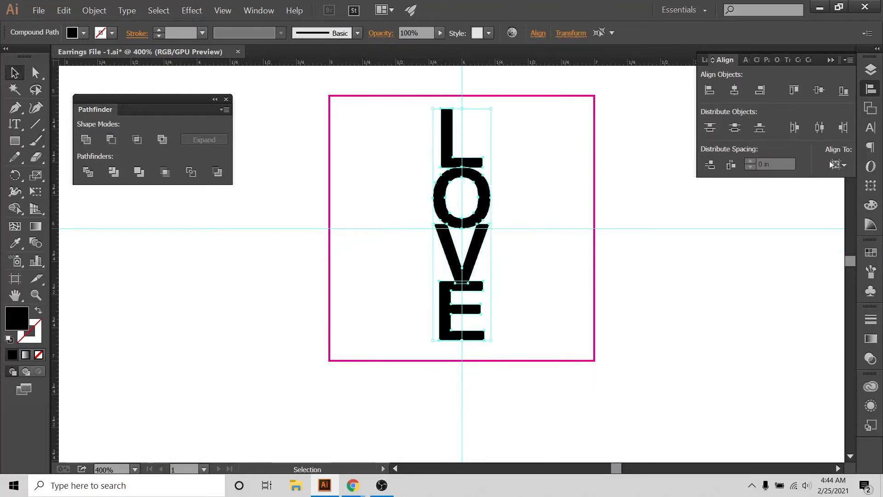
# - Nudge the V up into the O and the E up into the V so all letters overlap, at 400% zoom
pyautogui.click(536, 176)
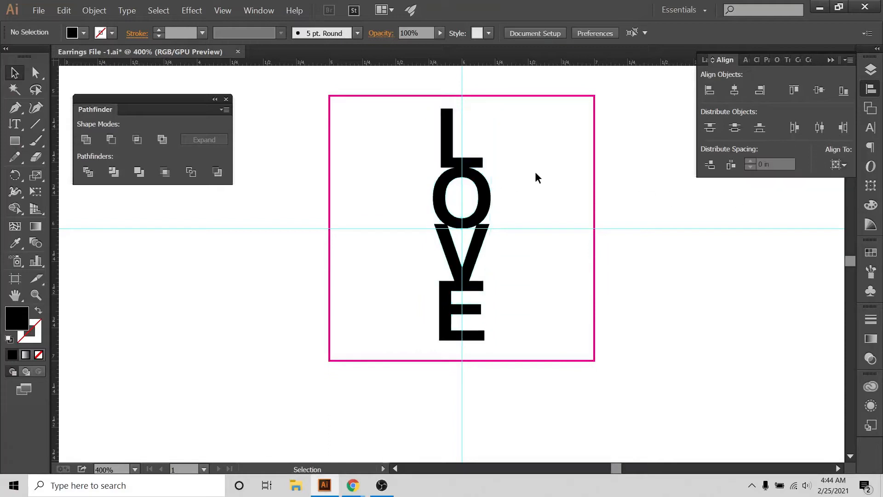
pyautogui.moveTo(513, 188)
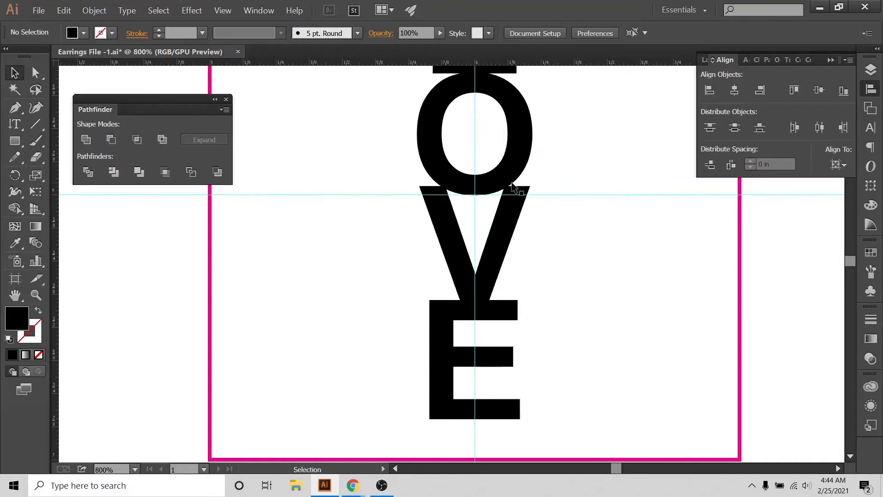
pyautogui.scroll(-3)
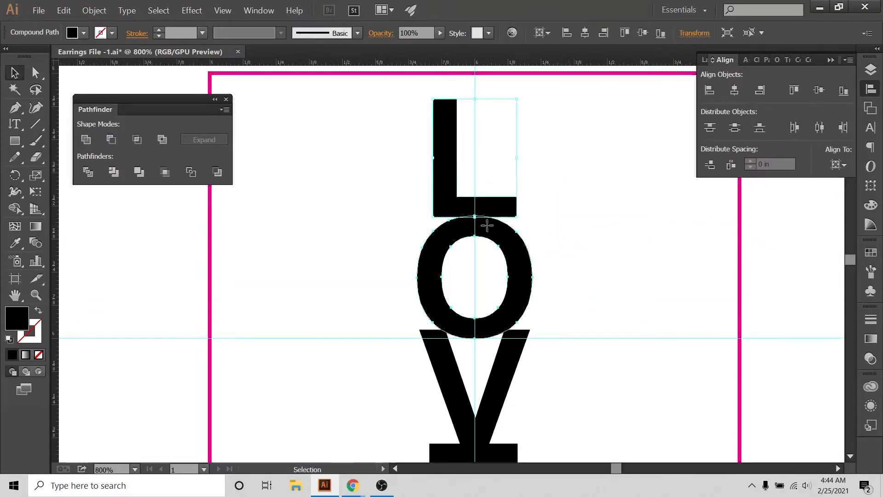
pyautogui.click(475, 276)
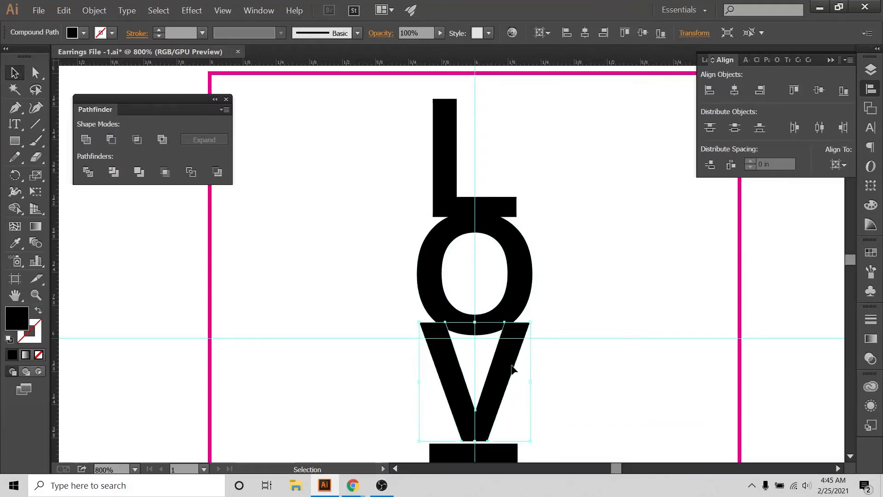
pyautogui.click(602, 323)
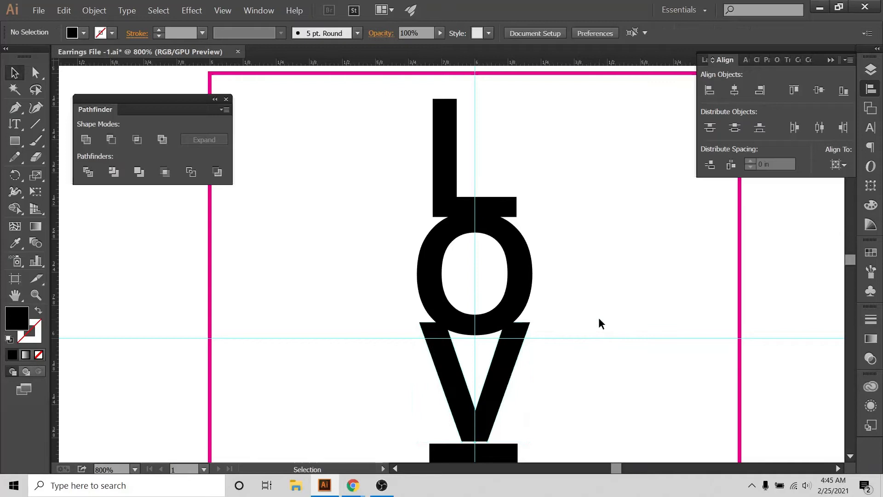
pyautogui.moveTo(441, 340)
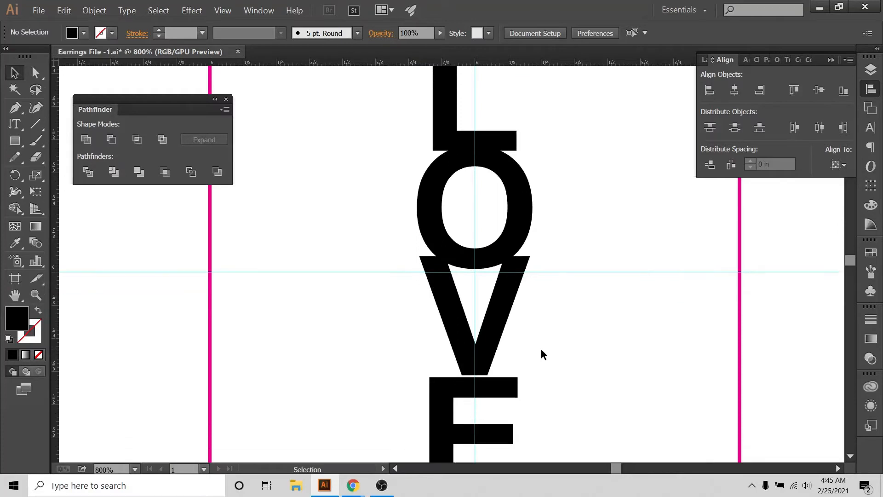
pyautogui.click(474, 389)
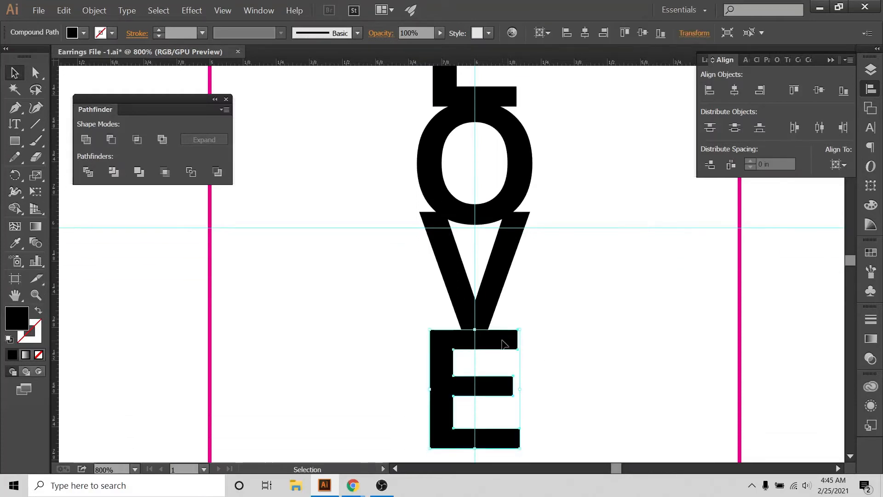
pyautogui.click(410, 258)
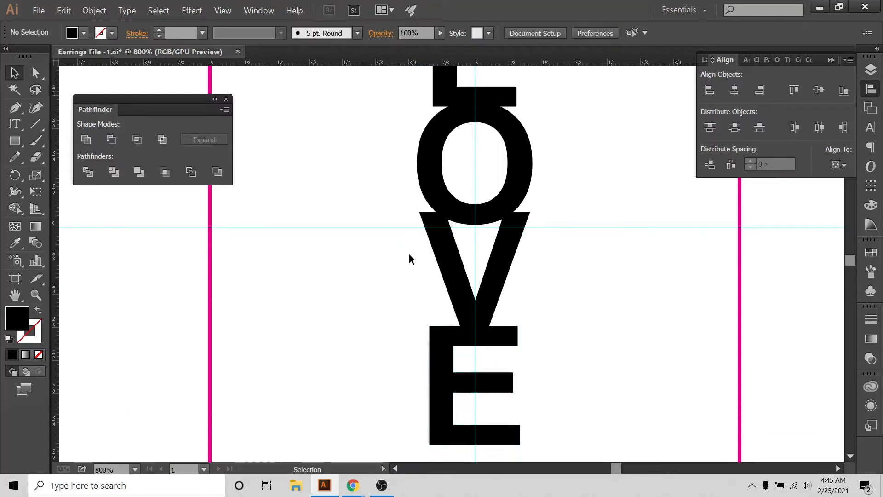
pyautogui.click(473, 271)
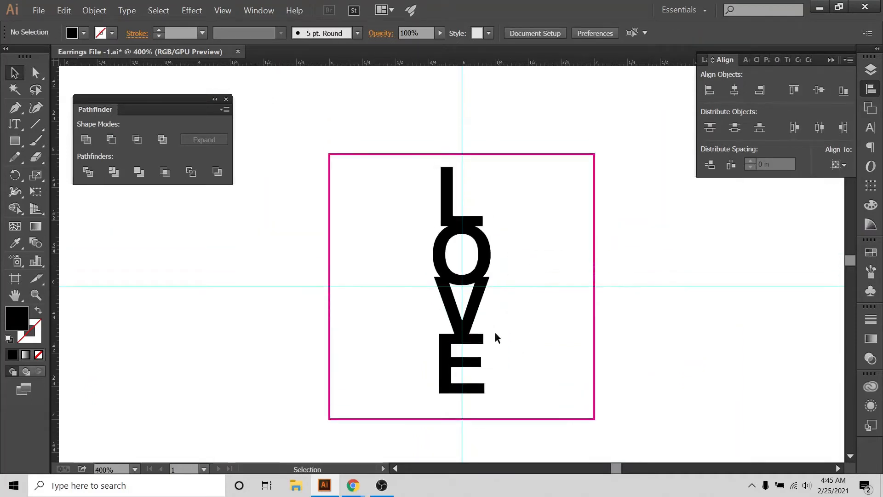
# - Check the reference listing, then paste a black duplicate of the LOVE column right of the artboard
pyautogui.click(353, 485)
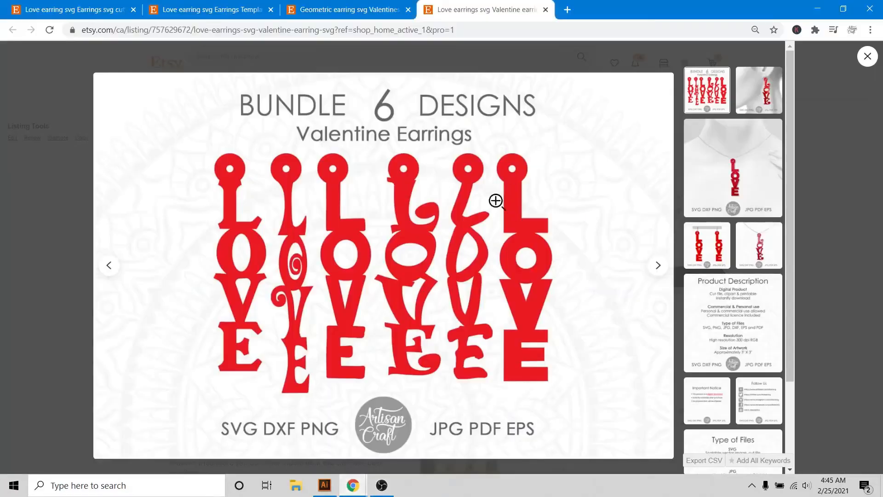
pyautogui.click(324, 485)
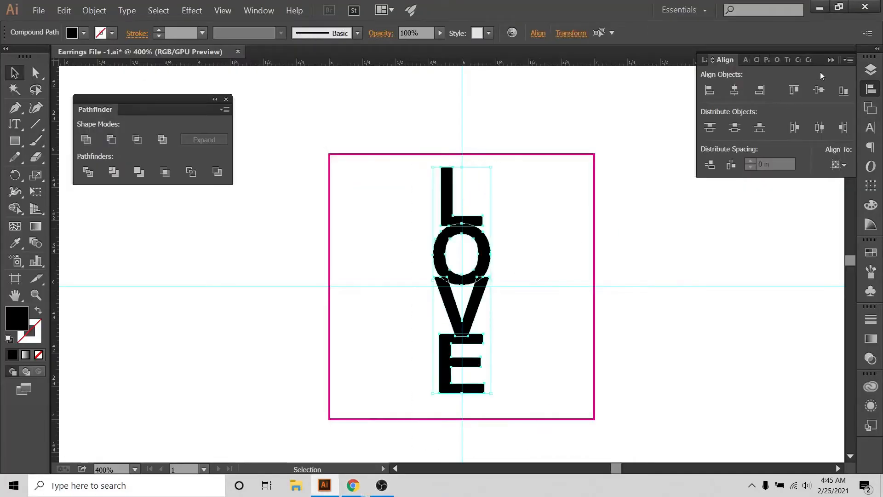
pyautogui.click(838, 164)
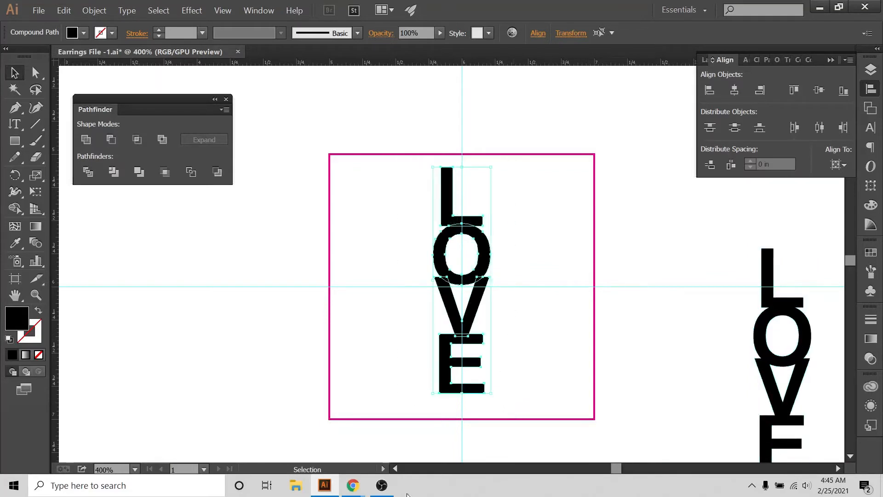
# - Fill the artboard LOVE with red, check the Layers panel, and switch to the reference video in Chrome
pyautogui.click(94, 11)
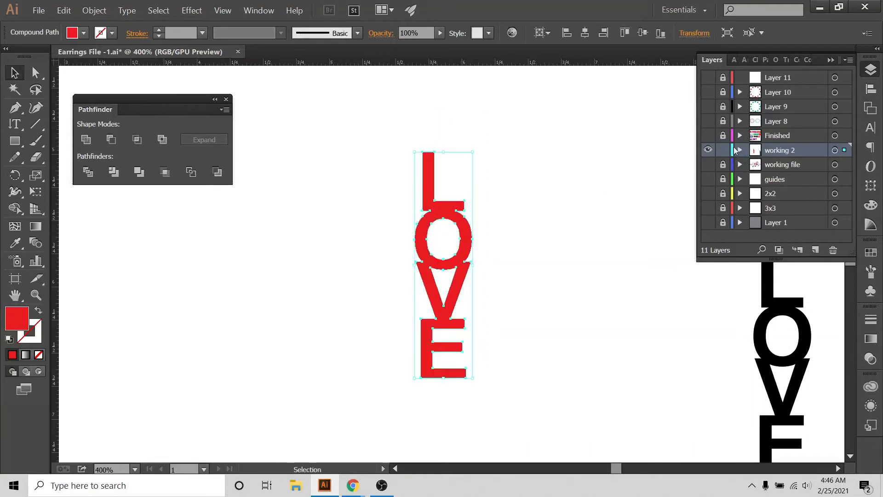
pyautogui.click(740, 150)
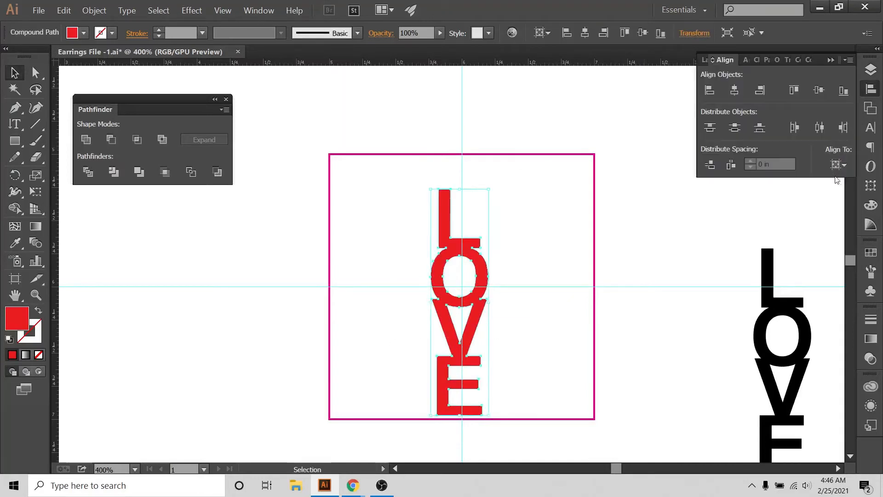
pyautogui.click(840, 164)
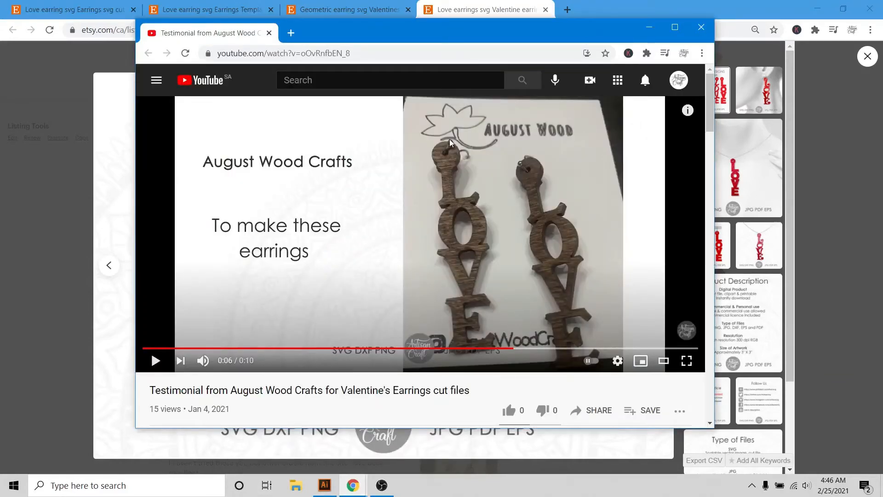
# - Draw a small filled blue circle up and right of the L with the Ellipse tool
pyautogui.click(156, 361)
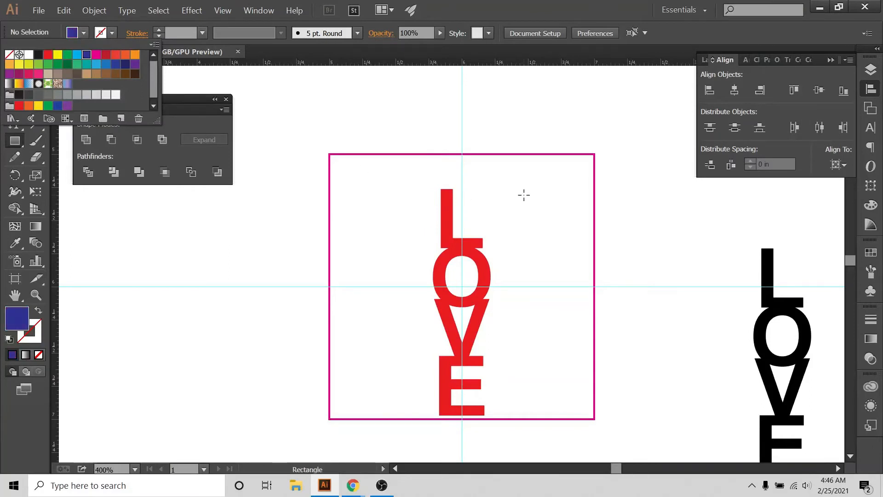
pyautogui.moveTo(498, 167); pyautogui.dragTo(541, 215)
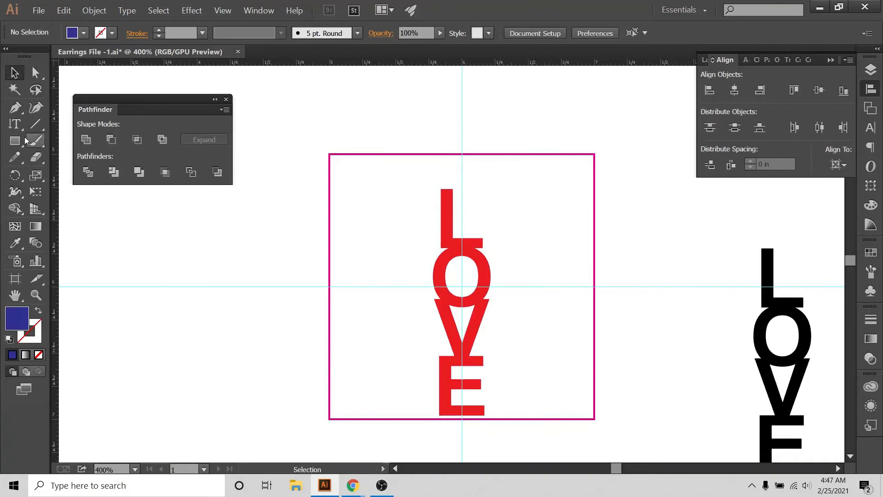
pyautogui.click(14, 140)
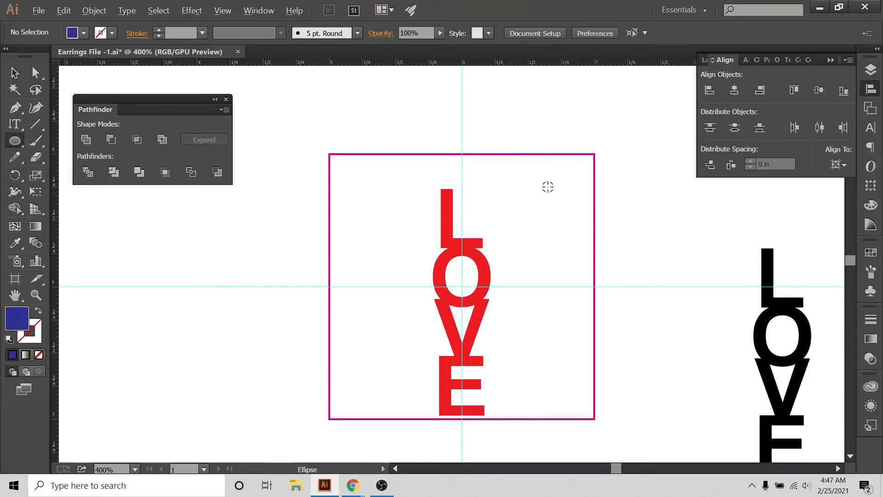
pyautogui.moveTo(541, 169); pyautogui.dragTo(568, 203)
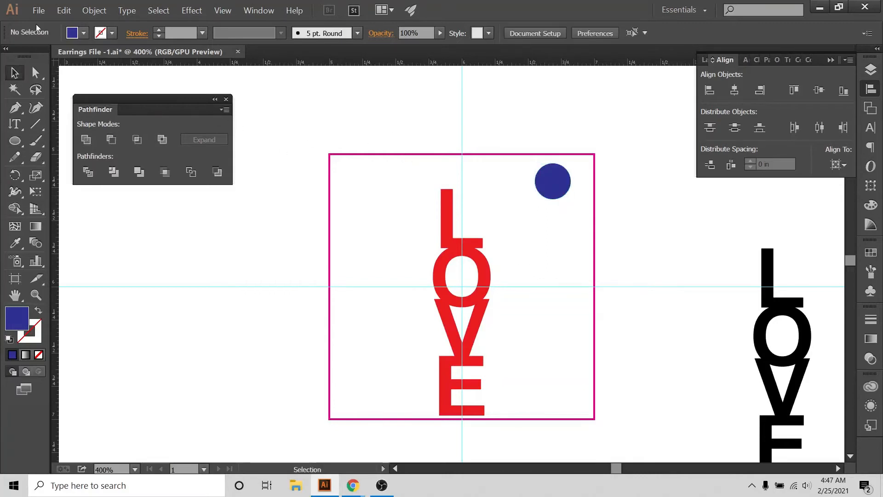
# - Add a 0.11 in orange hole dot inside the blue circle
pyautogui.click(84, 32)
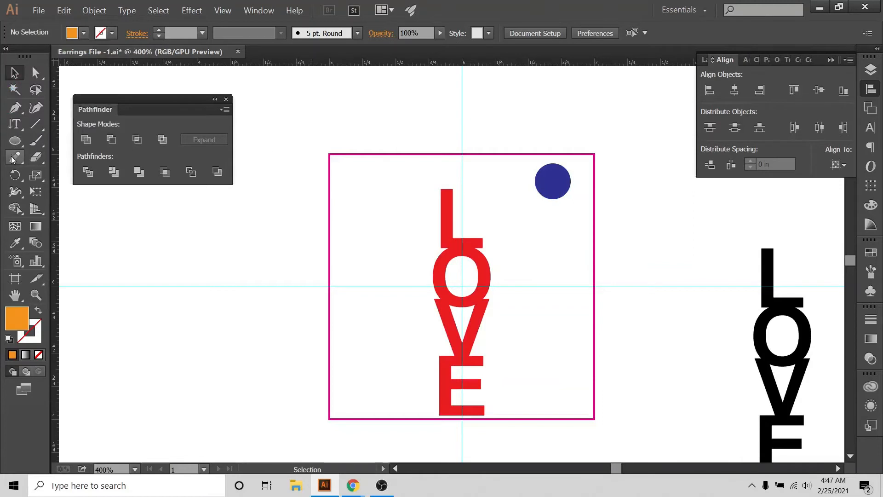
pyautogui.click(14, 141)
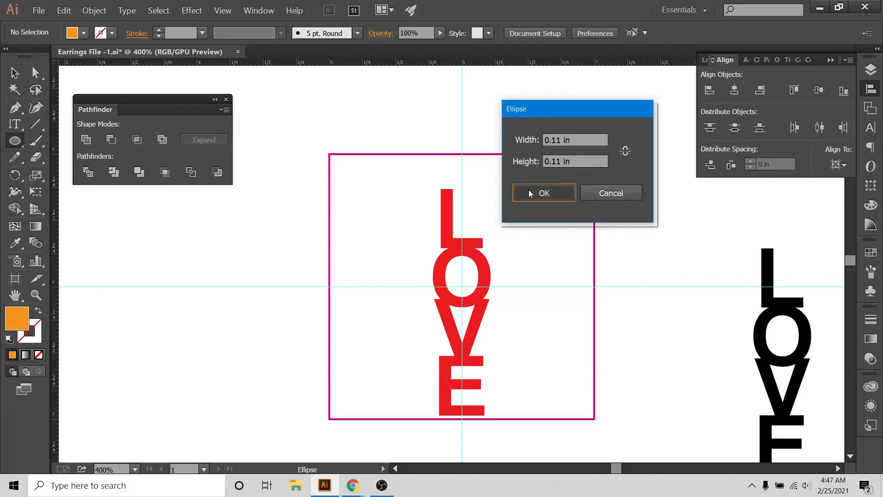
pyautogui.click(544, 193)
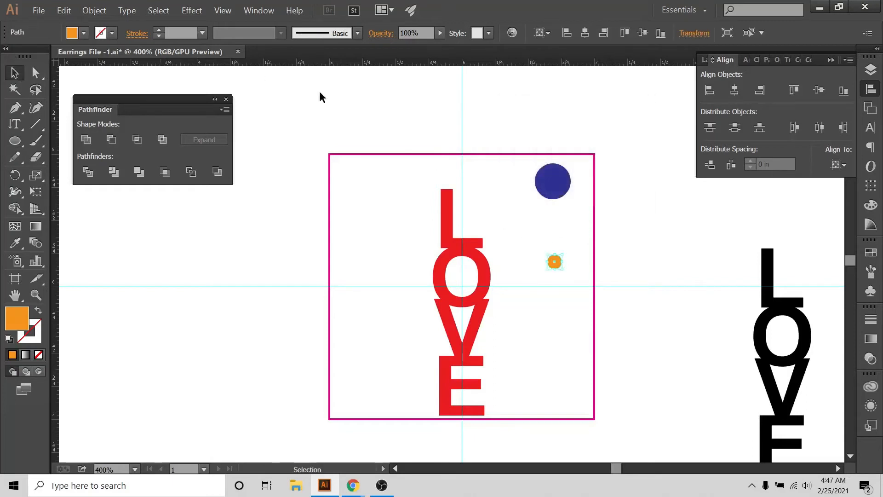
pyautogui.click(554, 260)
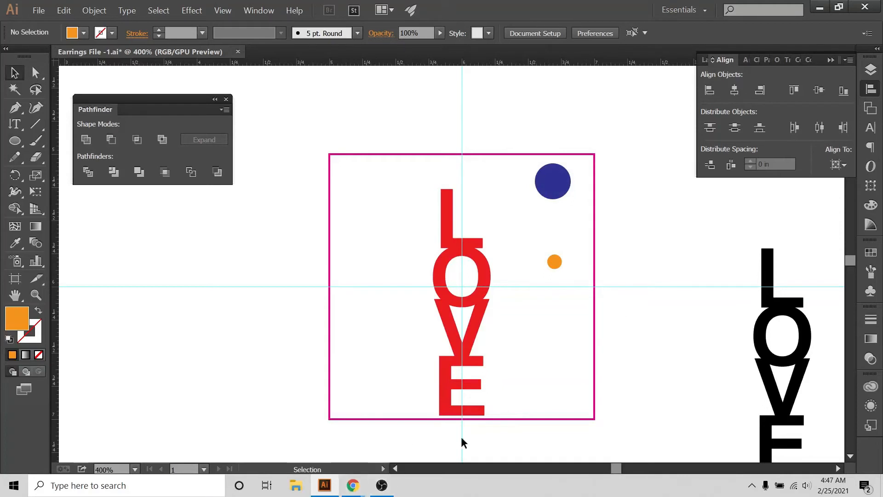
pyautogui.moveTo(478, 224)
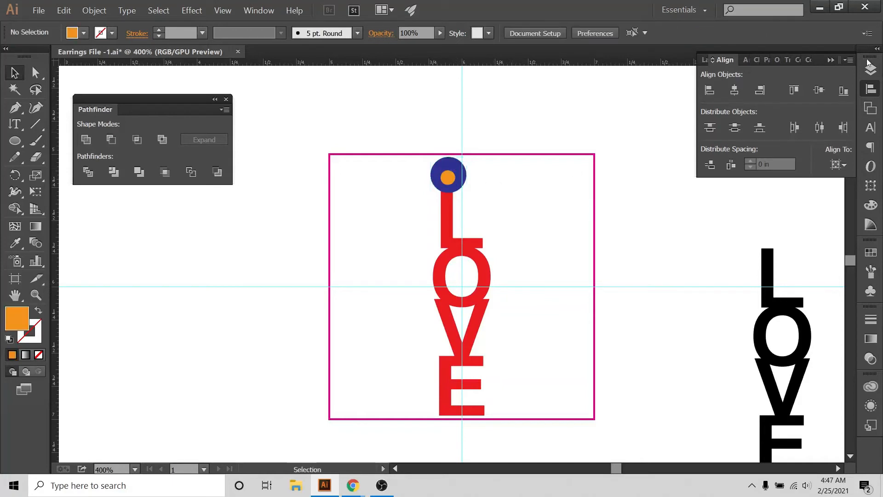
# - Centre the orange dot inside the blue circle using the Align options
pyautogui.click(649, 60)
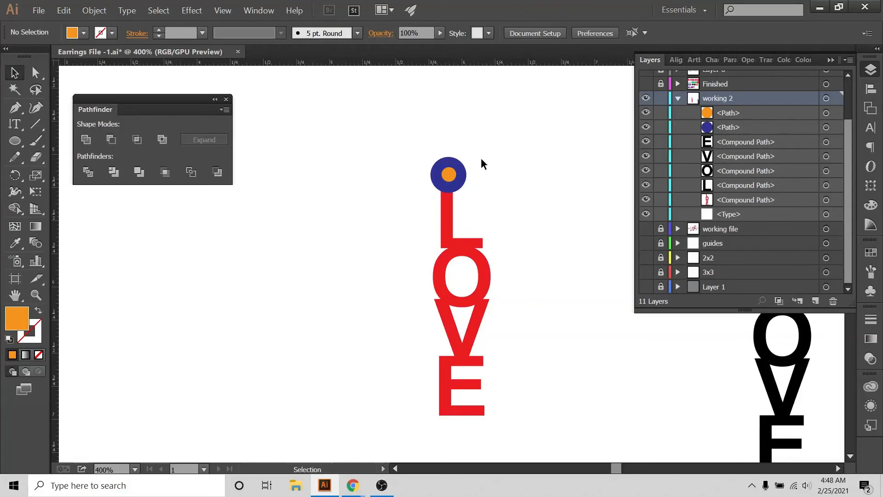
pyautogui.click(448, 175)
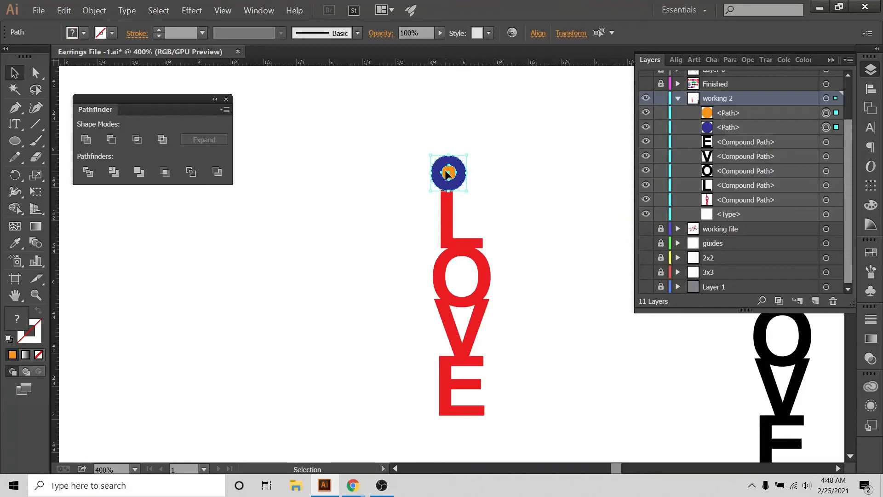
pyautogui.click(503, 170)
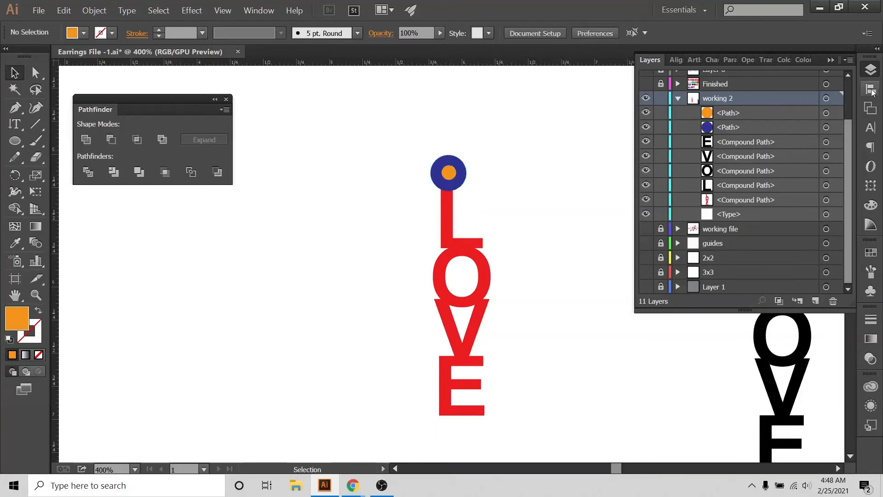
pyautogui.click(448, 173)
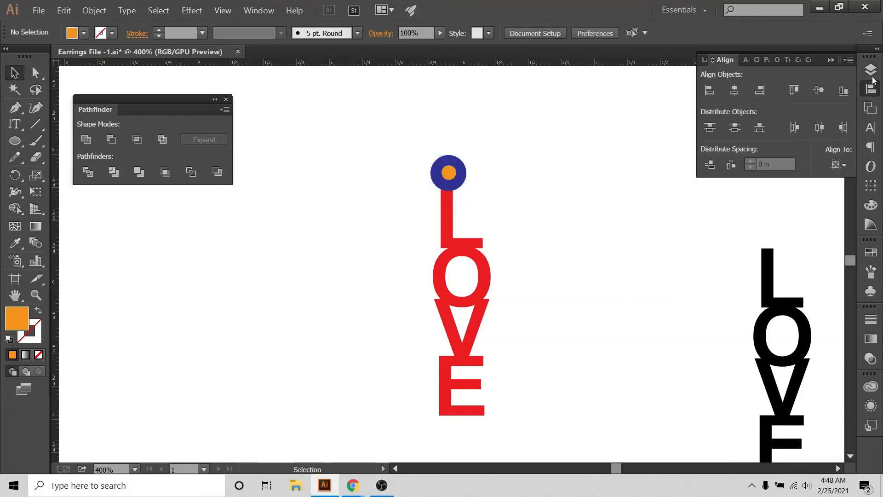
pyautogui.click(839, 164)
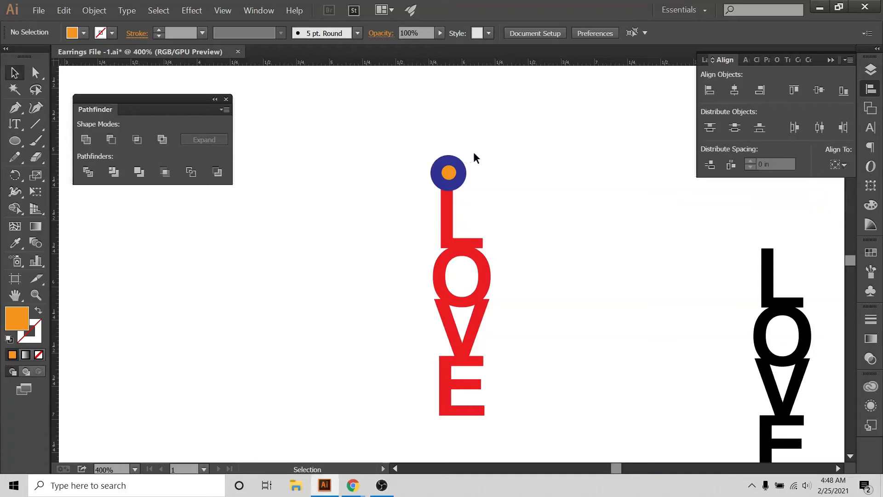
pyautogui.click(448, 173)
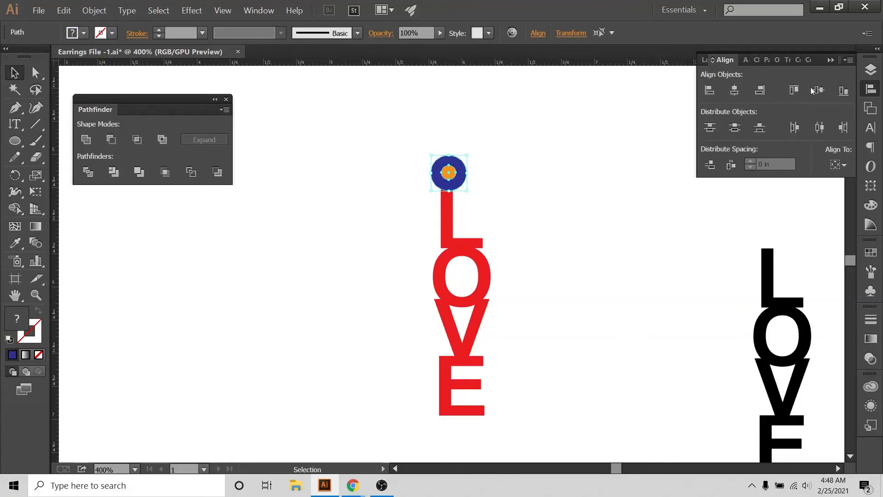
pyautogui.click(818, 90)
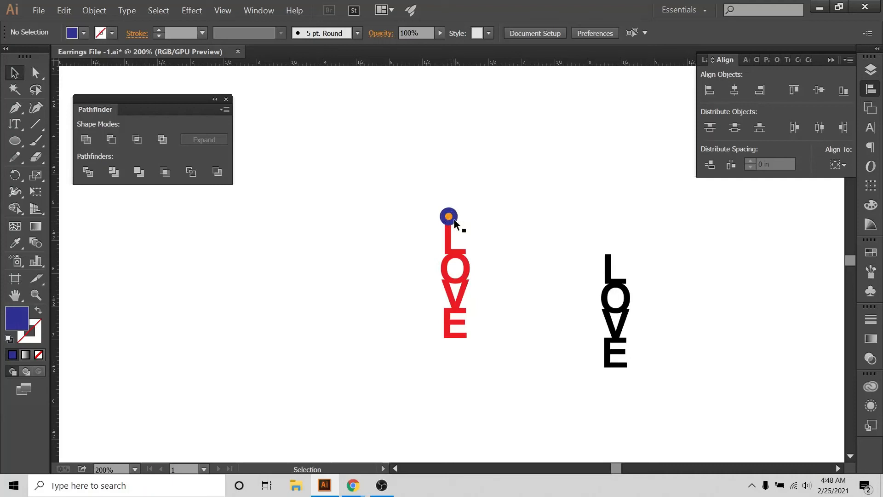
pyautogui.moveTo(483, 226)
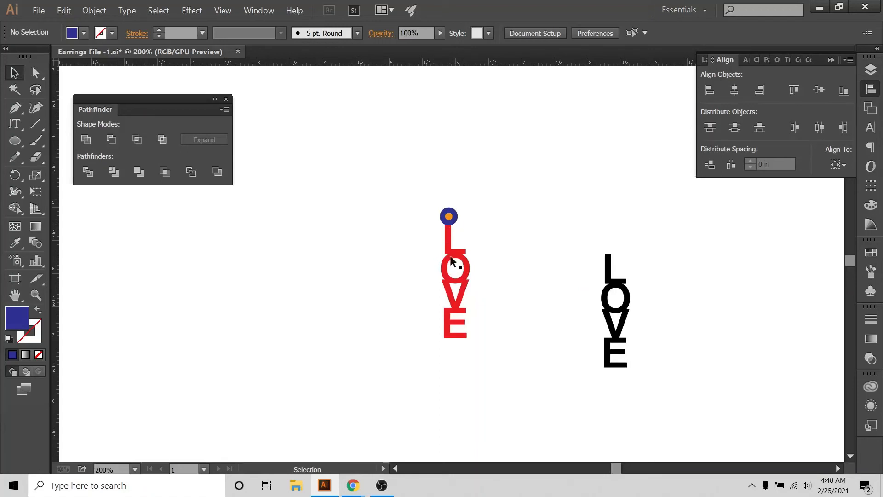
pyautogui.click(454, 265)
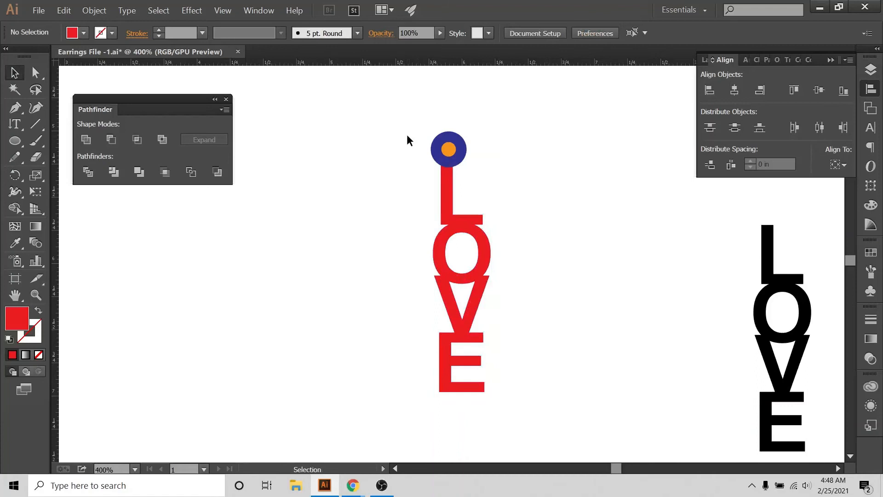
# - Select the ring circle with the red LOVE letters and Unite them in Pathfinder
pyautogui.click(448, 149)
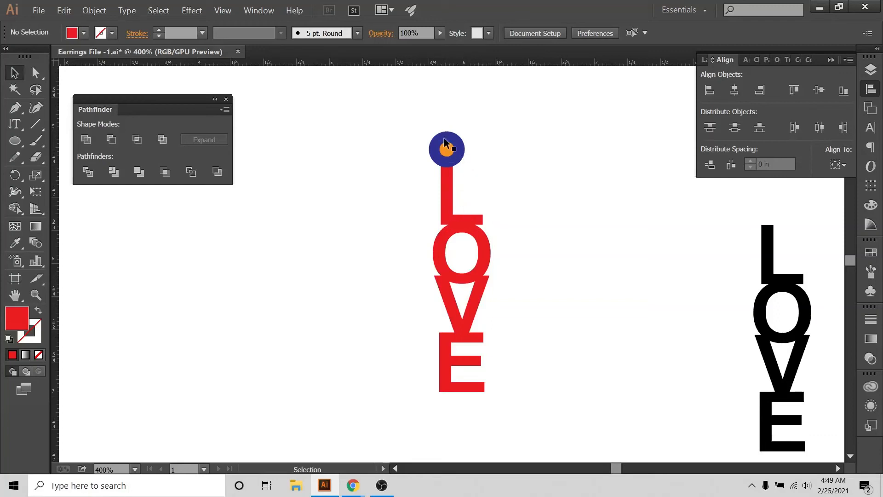
pyautogui.moveTo(460, 184)
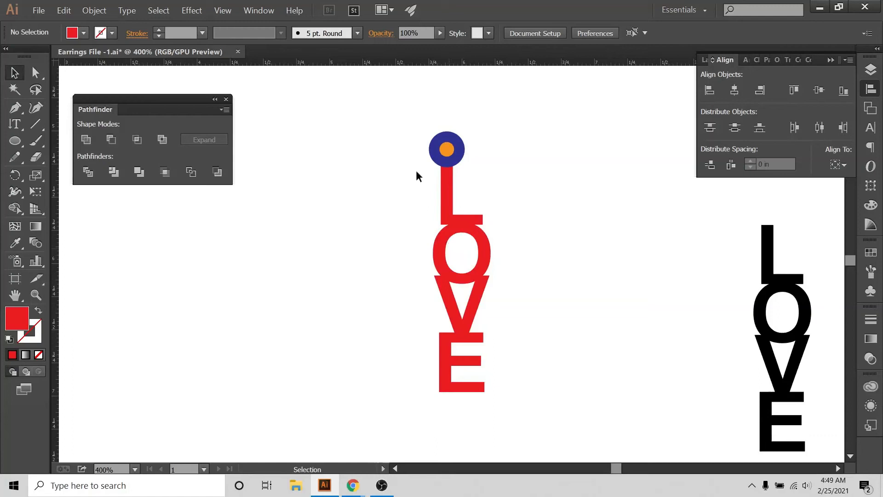
pyautogui.click(446, 149)
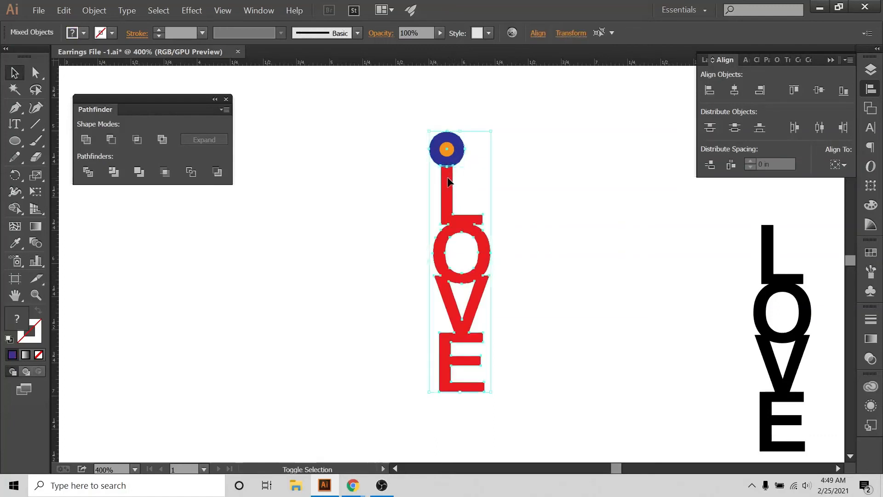
pyautogui.click(555, 187)
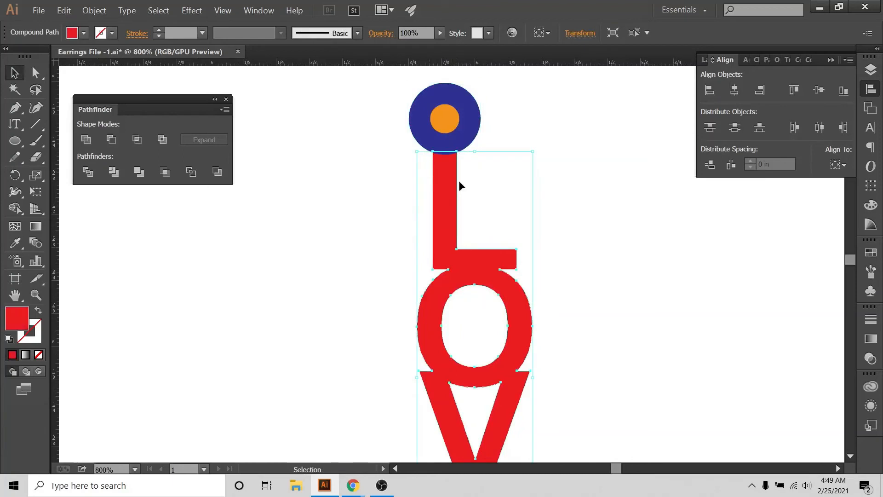
pyautogui.moveTo(568, 140)
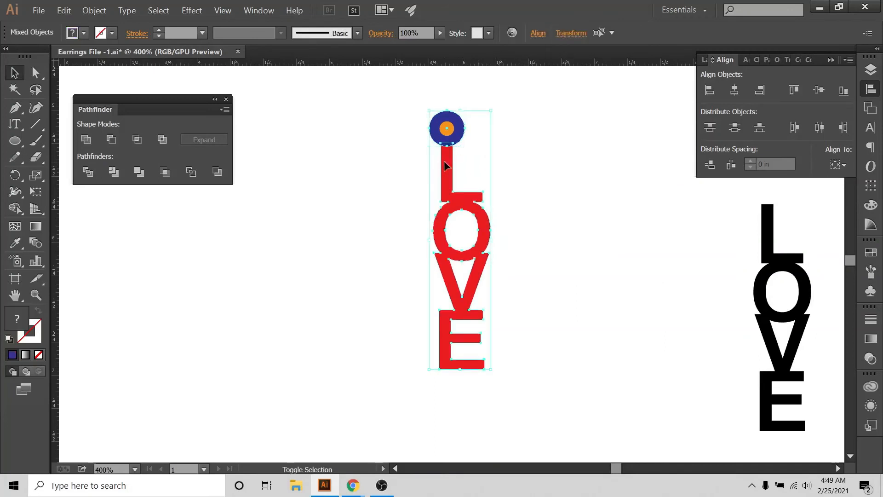
pyautogui.click(94, 10)
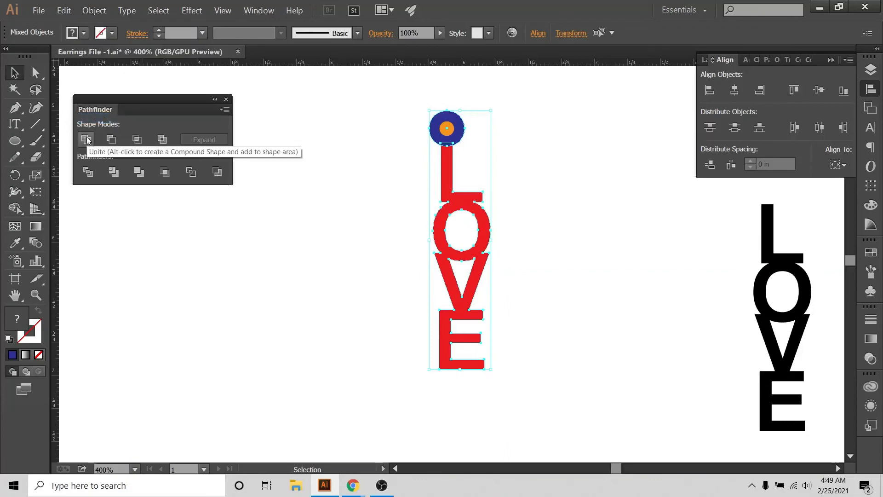
pyautogui.click(258, 10)
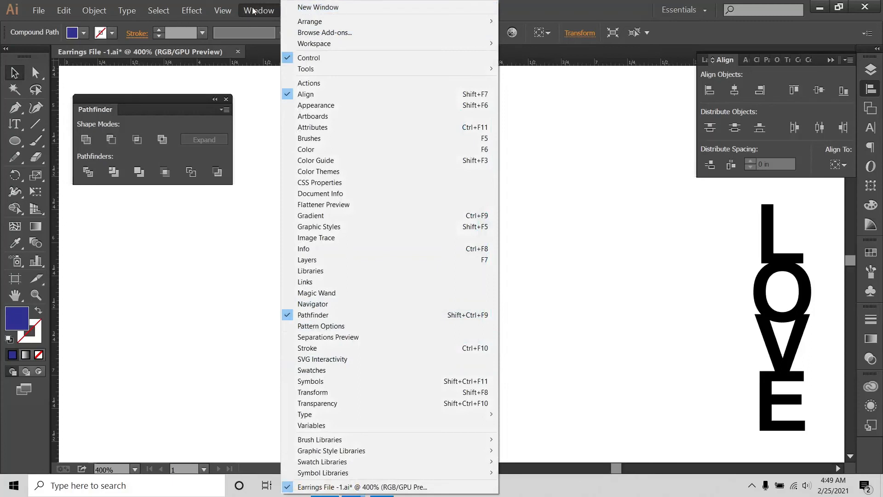
pyautogui.moveTo(256, 287)
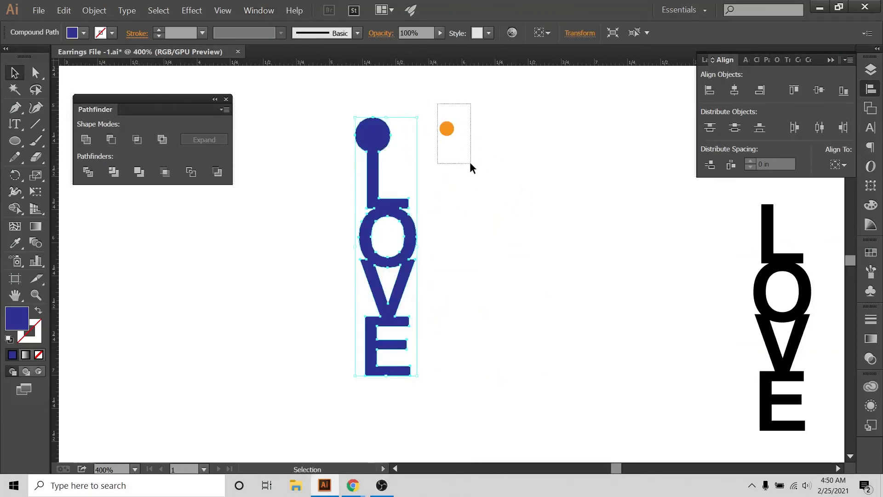
# - Select the ring top with the orange dot and cut the dot out with Minus Front
pyautogui.moveTo(386, 247); pyautogui.dragTo(459, 247)
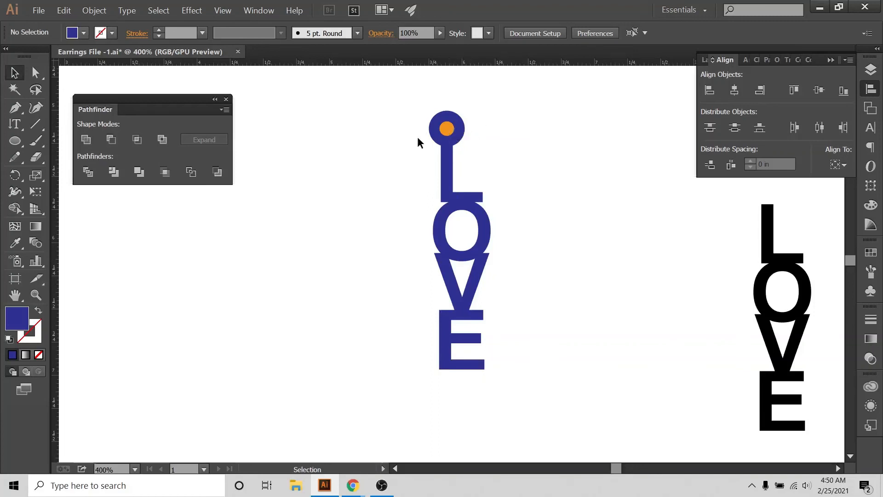
pyautogui.click(446, 128)
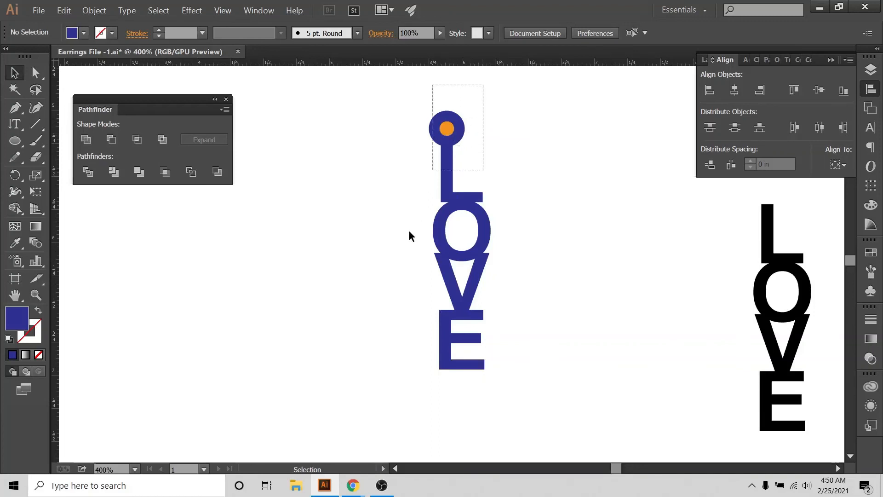
pyautogui.click(111, 139)
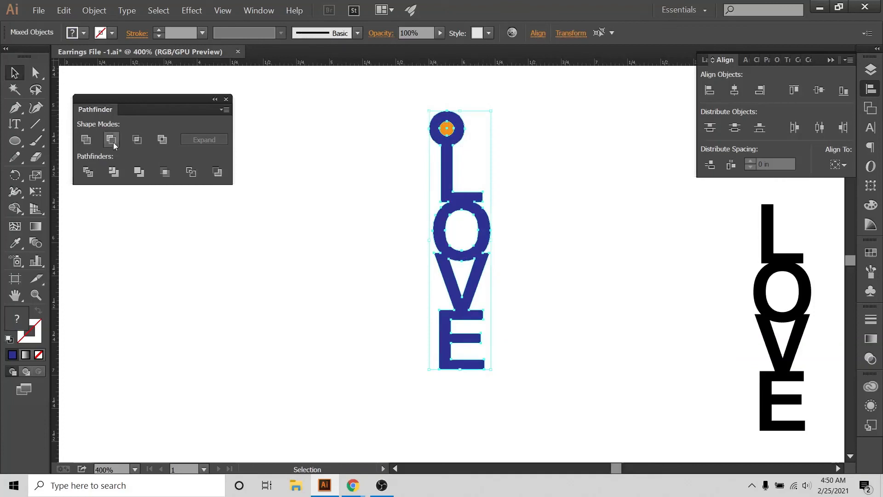
pyautogui.moveTo(111, 140)
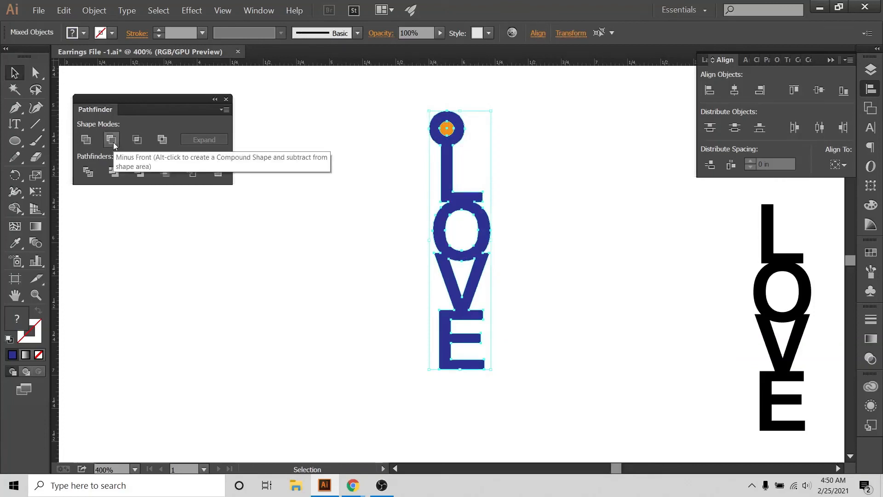
pyautogui.click(111, 139)
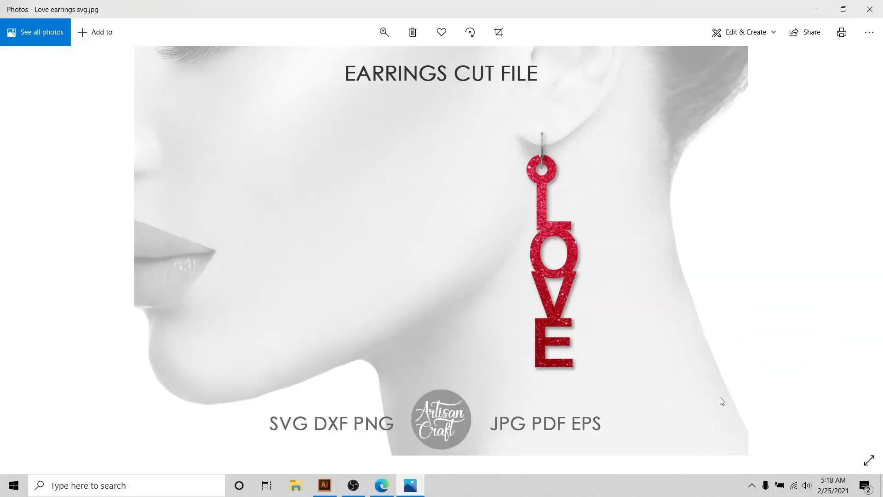
pyautogui.moveTo(870, 230)
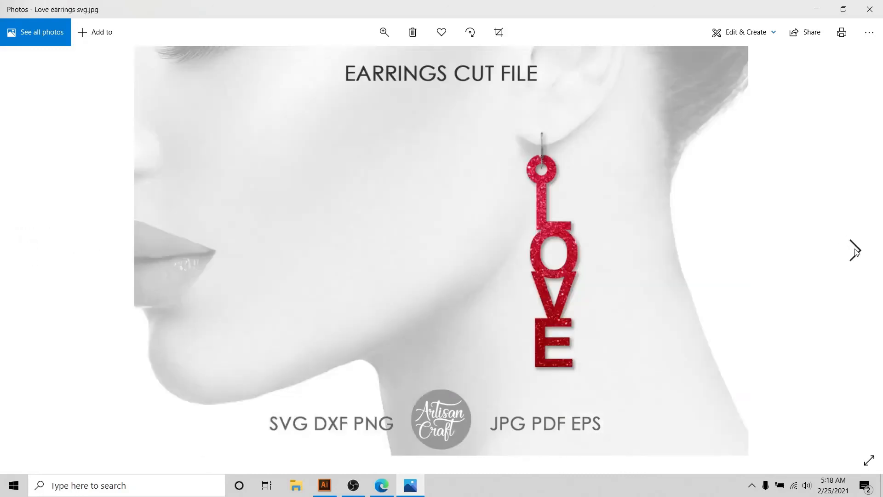
# - Advance to the red glitter LOVE earring mockup labelled EARRINGS CUT FILE
pyautogui.click(856, 251)
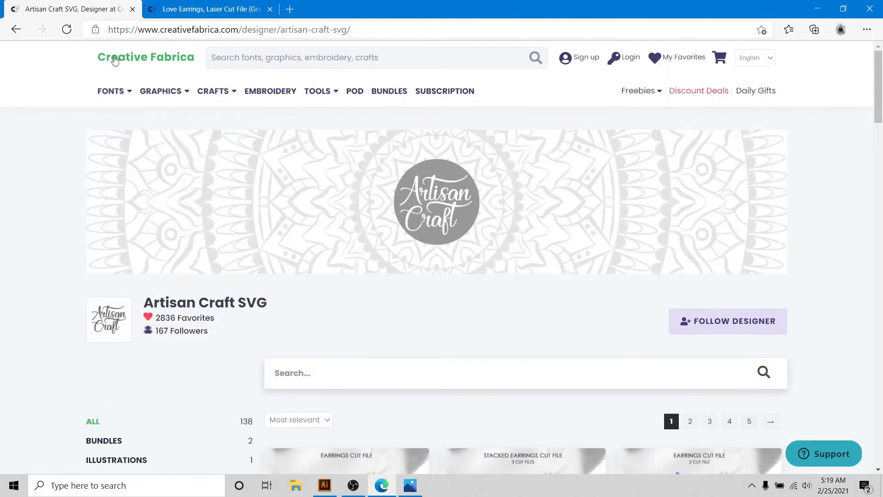
# - Open the Love Earrings, Laser Cut File listing and scroll through its product page
pyautogui.scroll(-3)
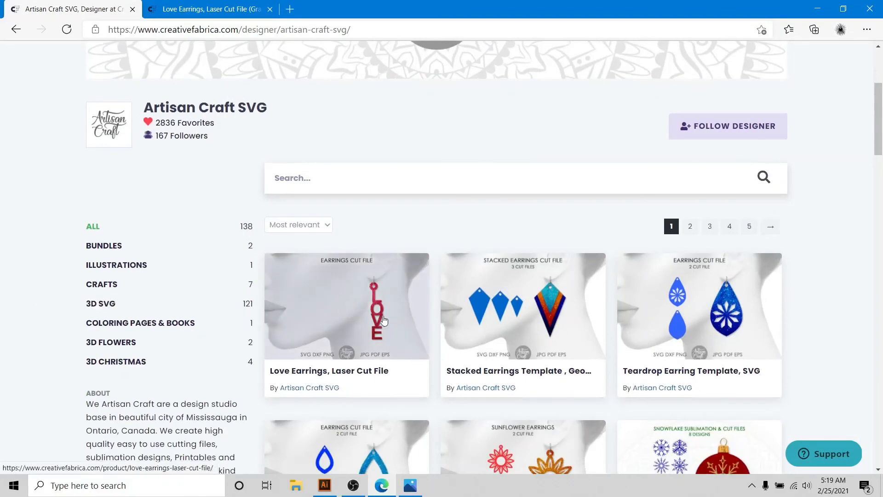
pyautogui.click(209, 9)
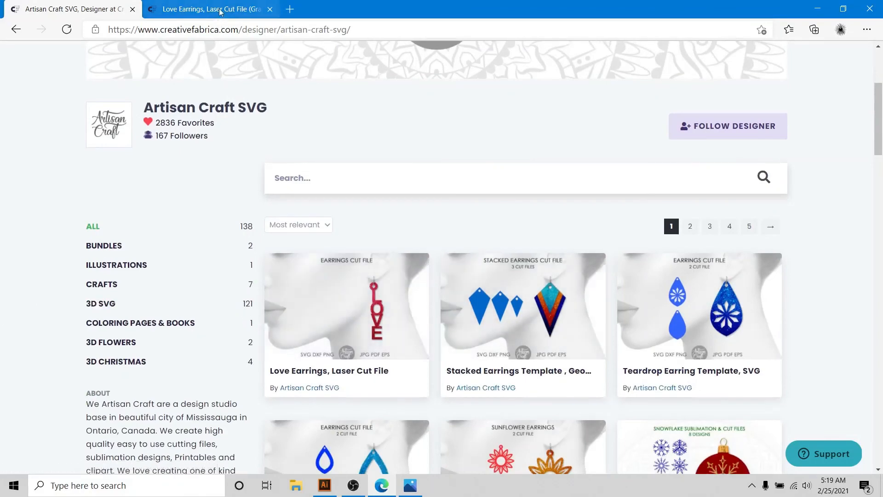
pyautogui.click(209, 10)
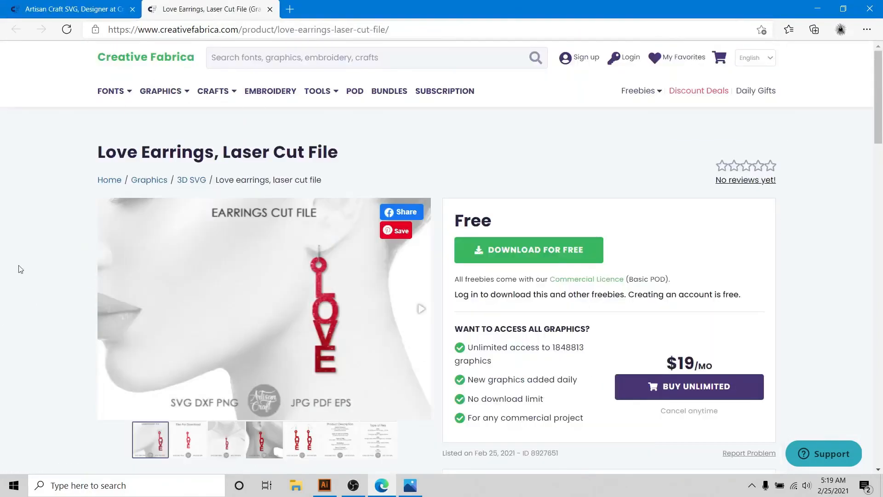
pyautogui.scroll(-3)
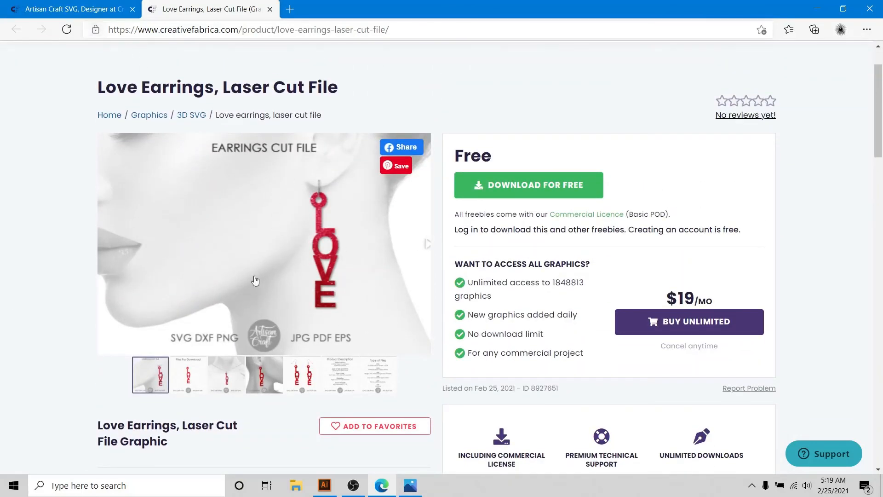
pyautogui.moveTo(482, 134)
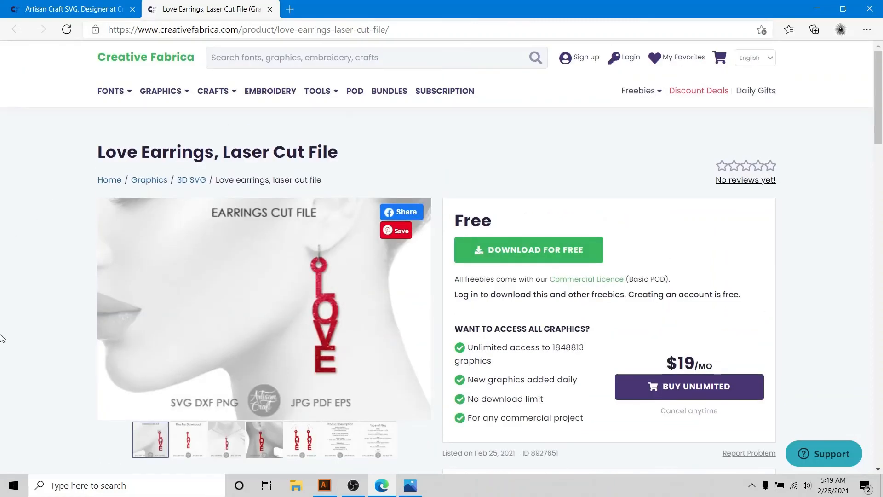
pyautogui.scroll(-3)
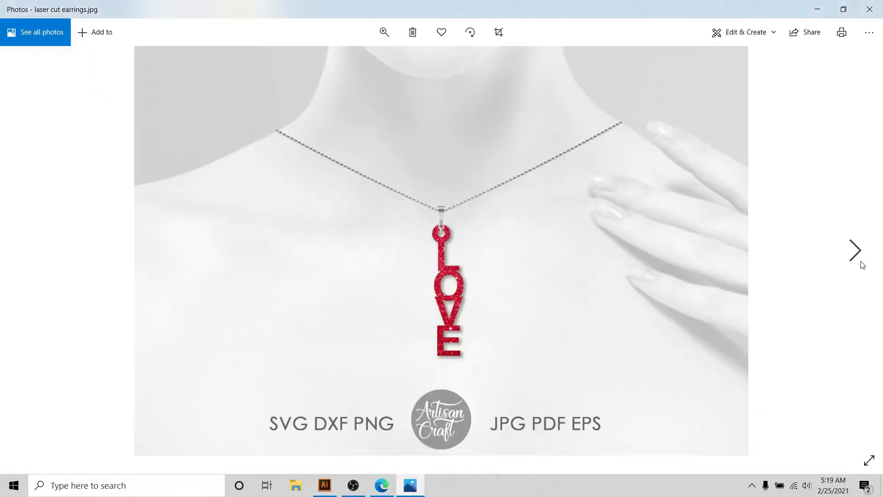
# - Step through the LOVE pendant and earring mockups to the earring cut-file image
pyautogui.click(855, 250)
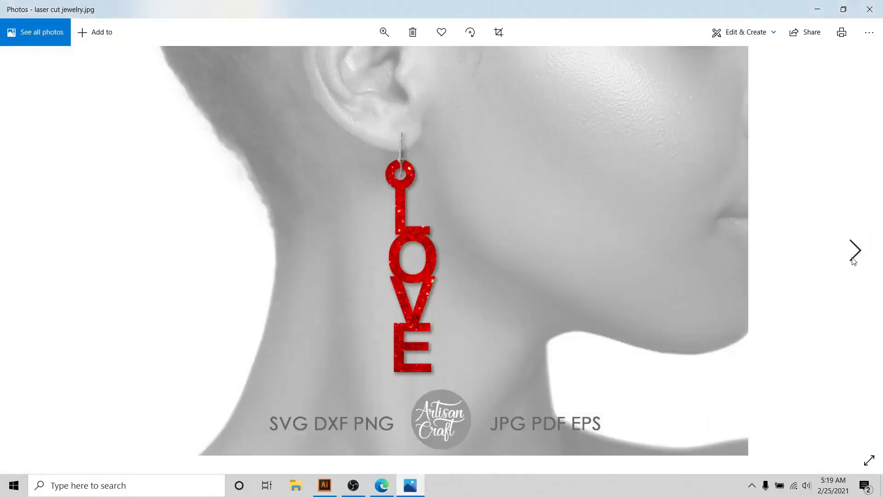
pyautogui.click(854, 250)
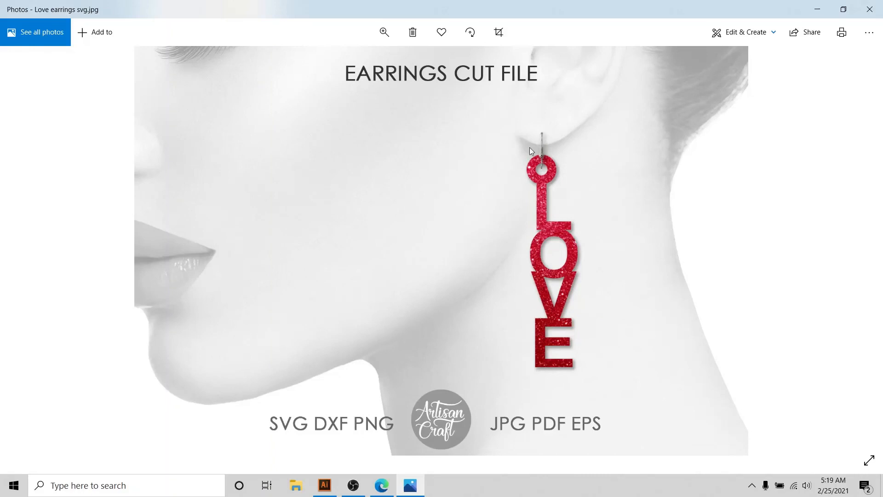
pyautogui.moveTo(595, 352)
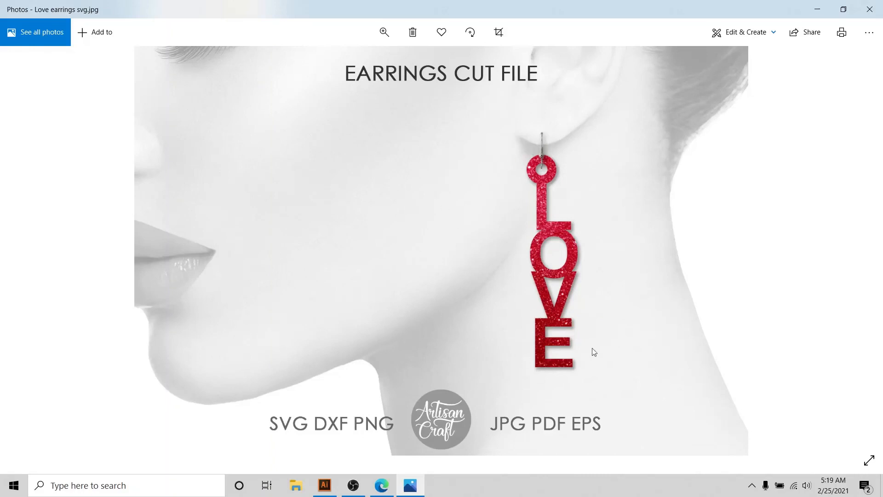
pyautogui.moveTo(639, 176)
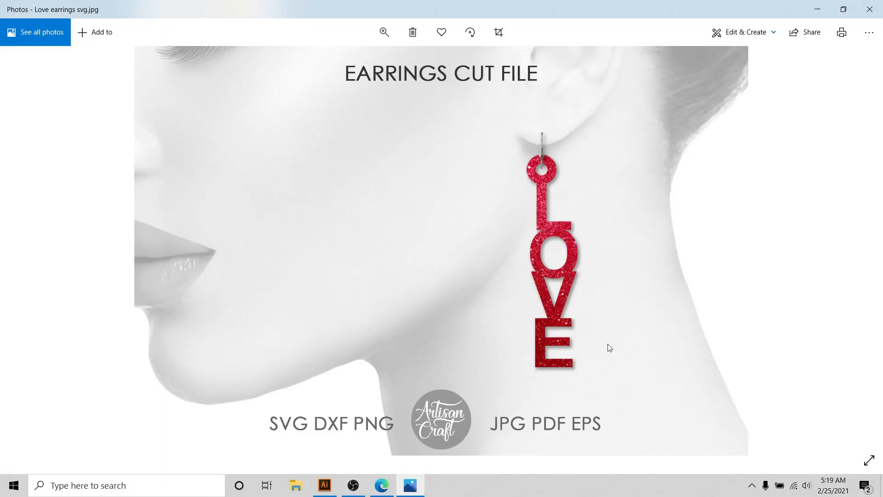
pyautogui.moveTo(581, 330)
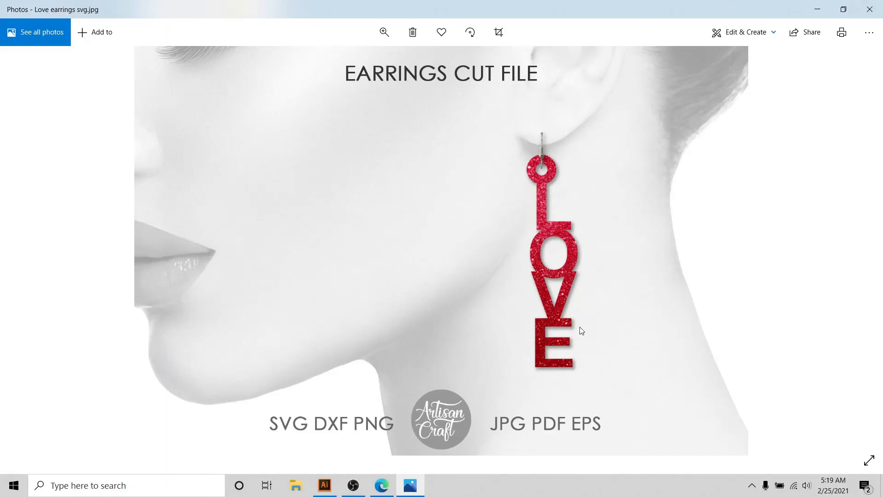